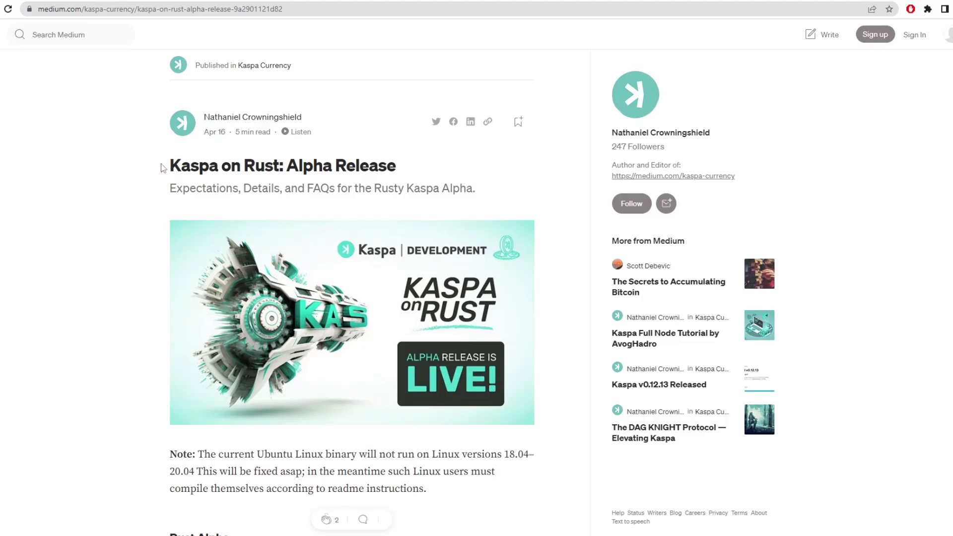
mouse_move(241, 162)
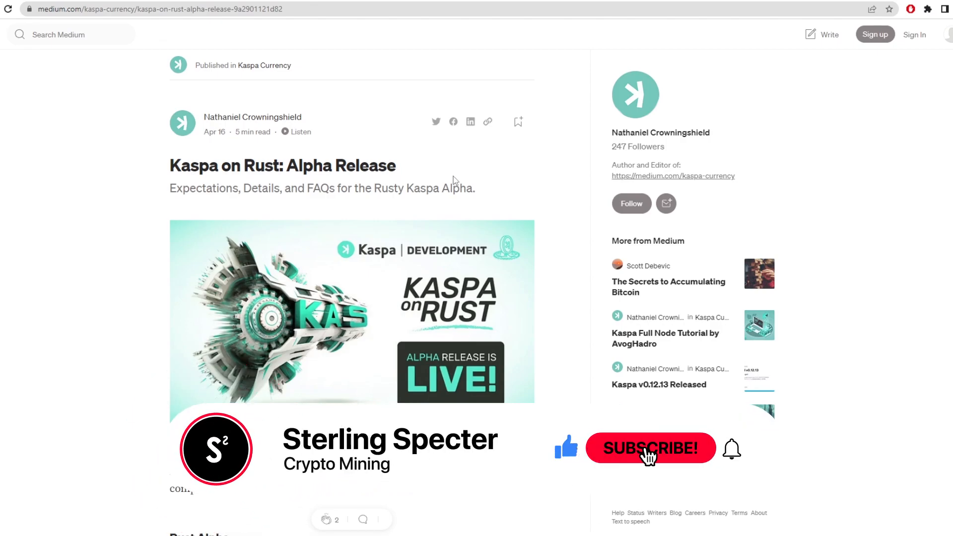
Read down through the article's opening sections, briefly highlighting a line along the way.
left_click(649, 449)
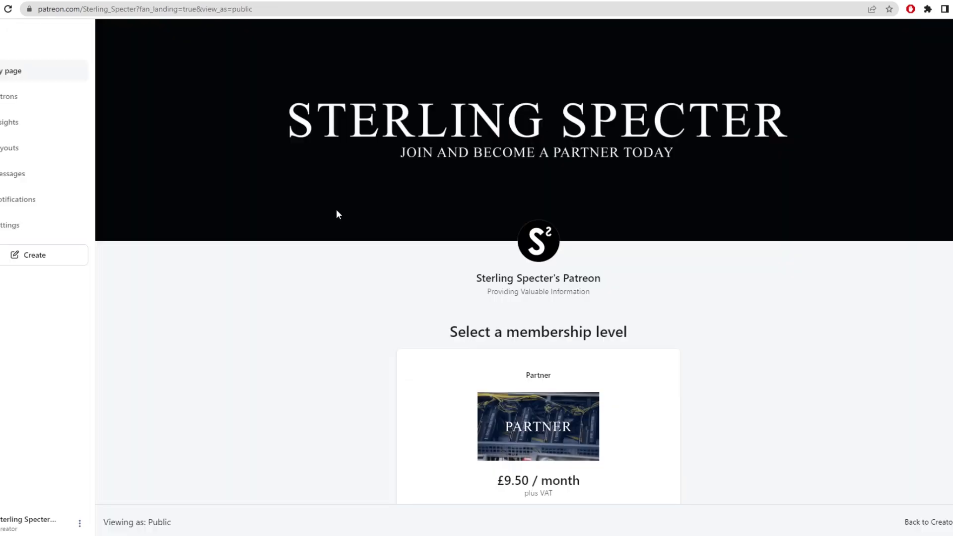
scroll("down", 3)
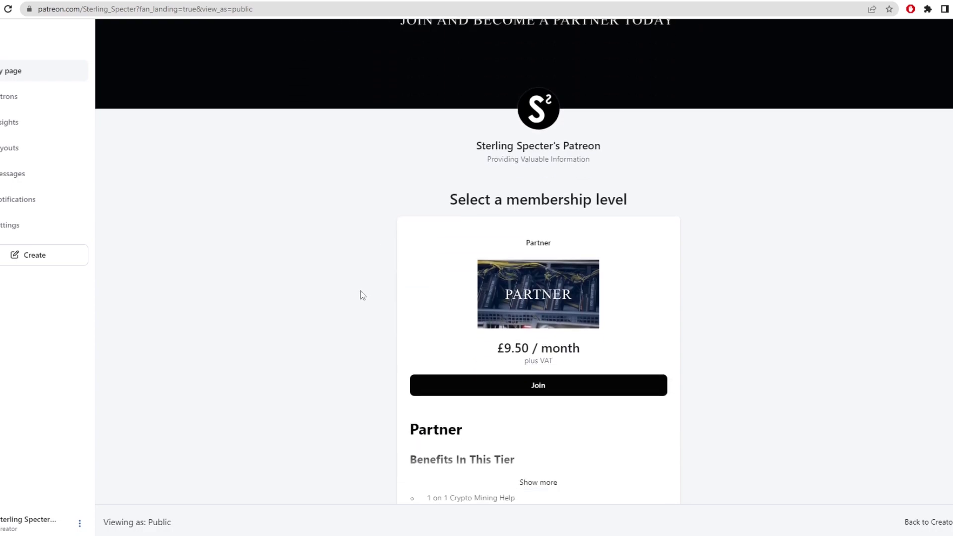
scroll("down", 3)
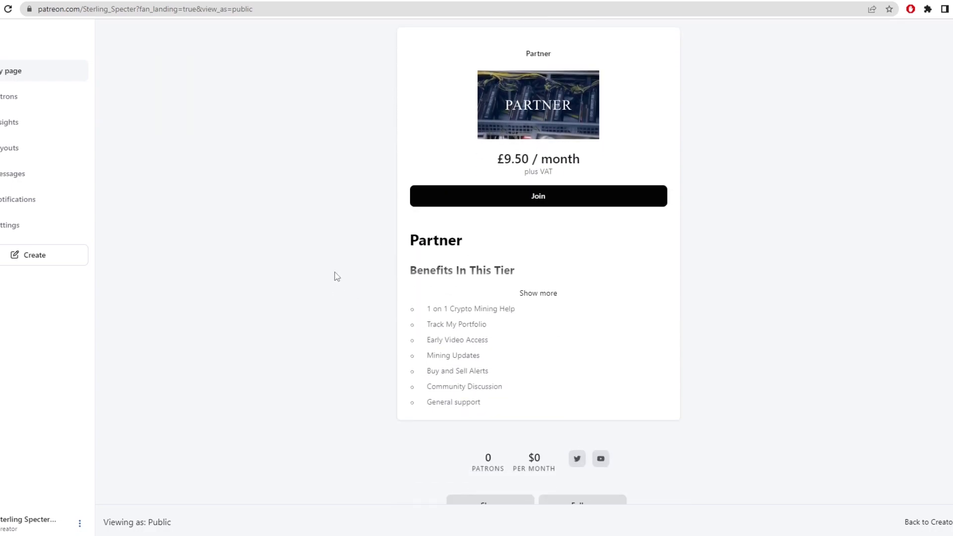
mouse_move(572, 296)
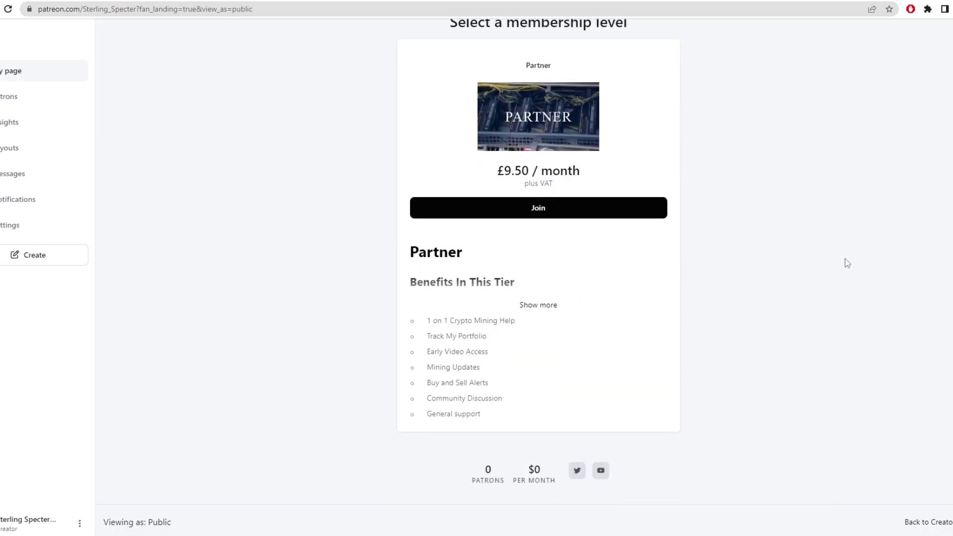
scroll("down", 3)
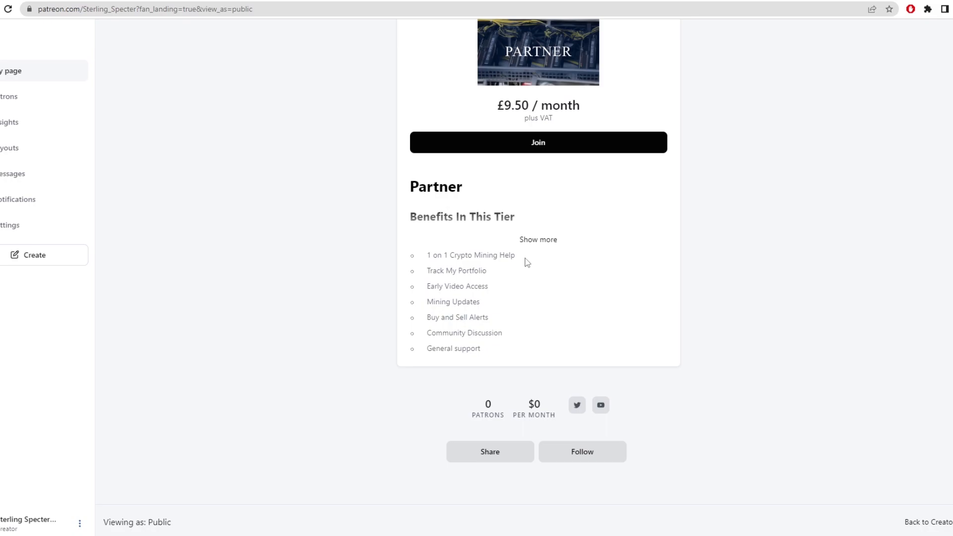
mouse_move(500, 266)
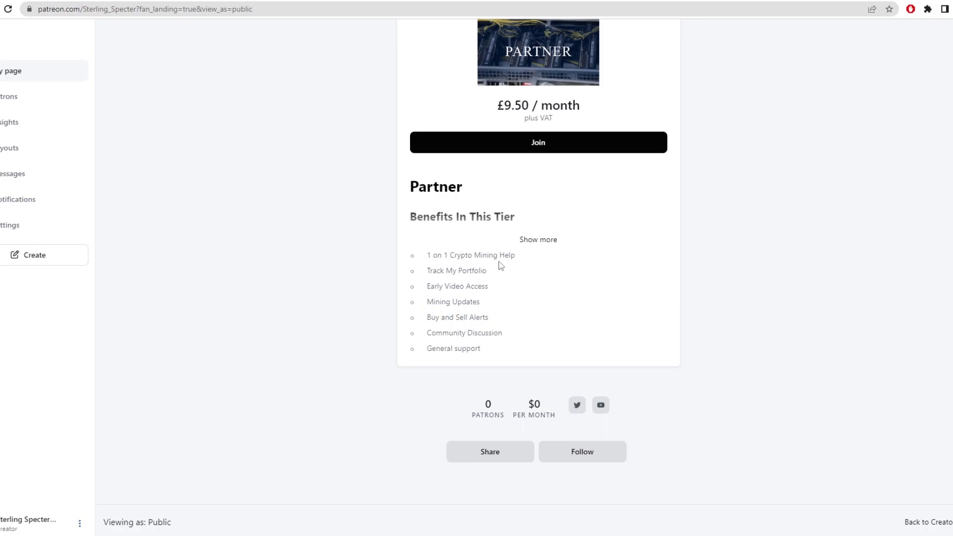
mouse_move(467, 281)
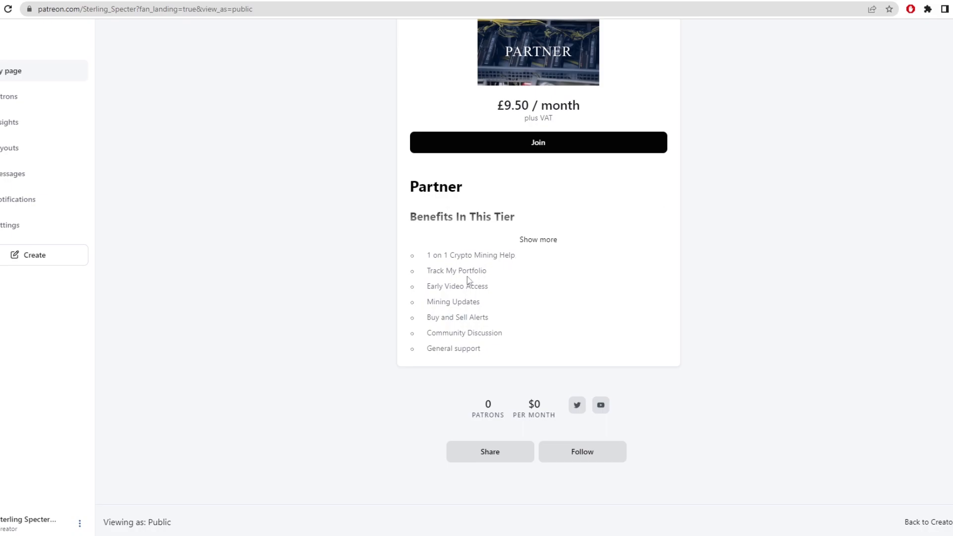
mouse_move(497, 281)
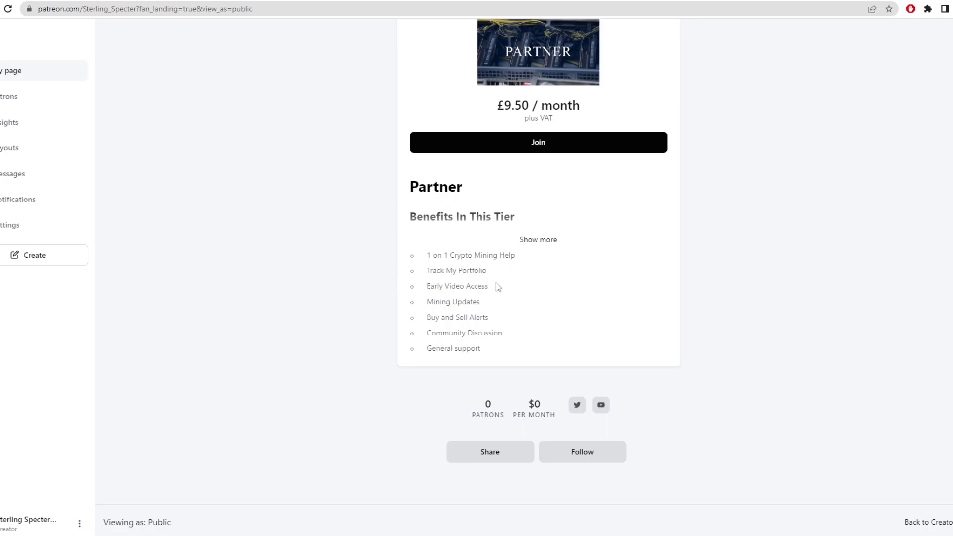
mouse_move(420, 321)
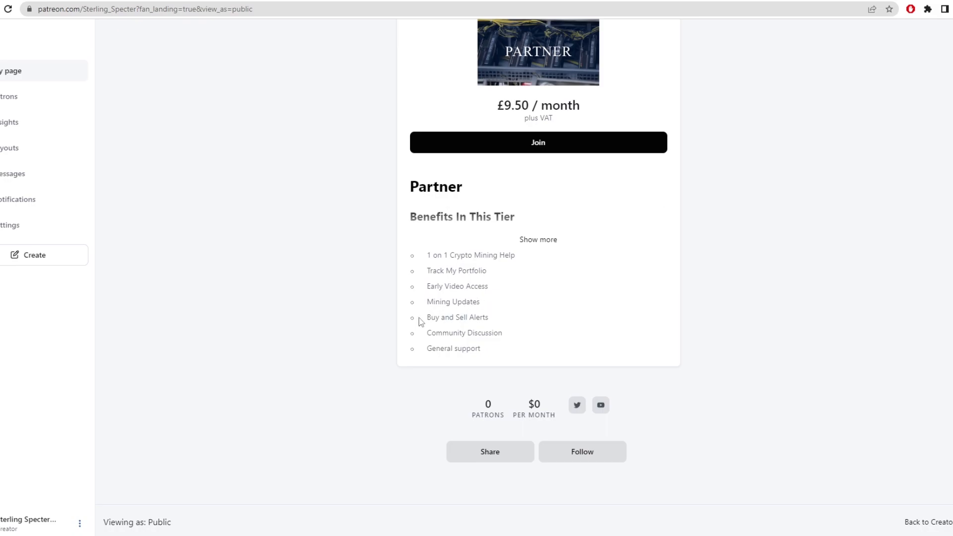
mouse_move(419, 336)
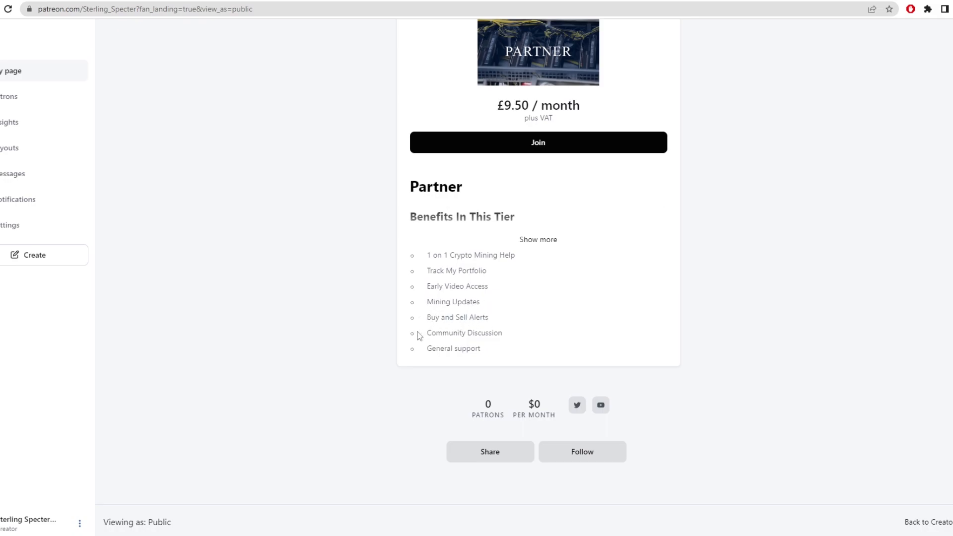
mouse_move(459, 352)
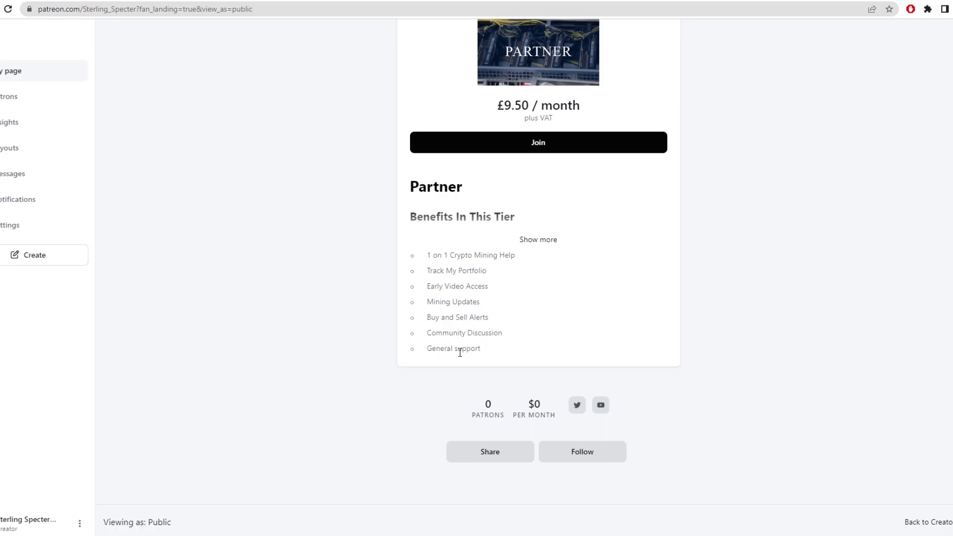
mouse_move(439, 351)
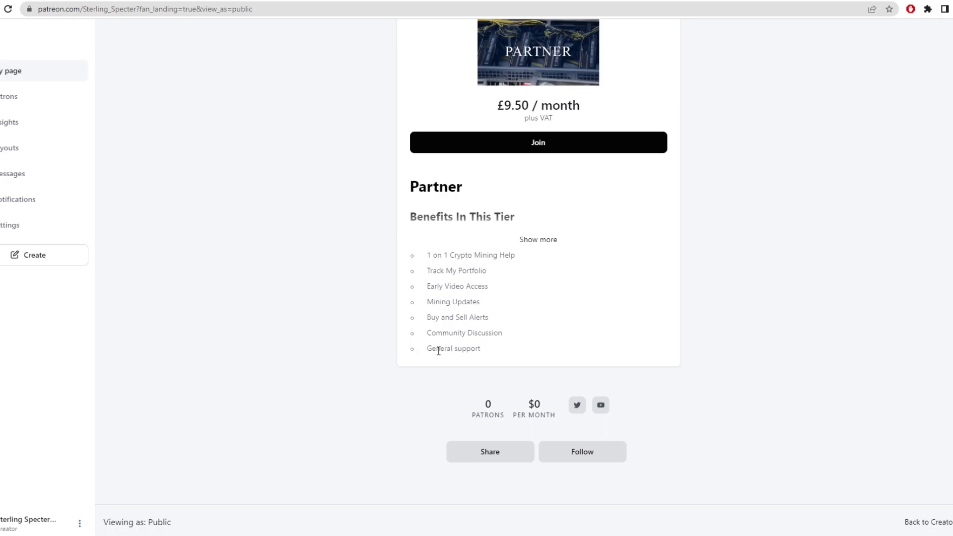
mouse_move(717, 315)
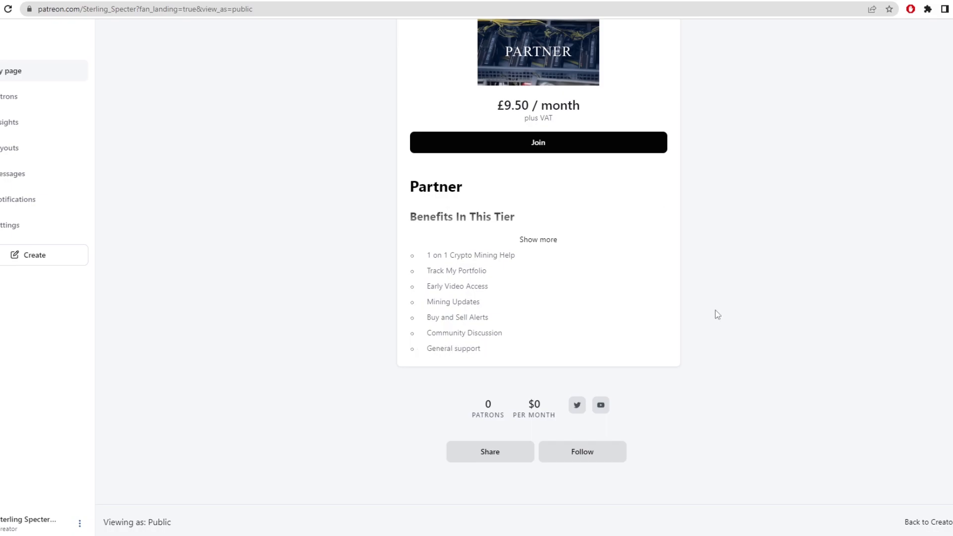
scroll("up", 3)
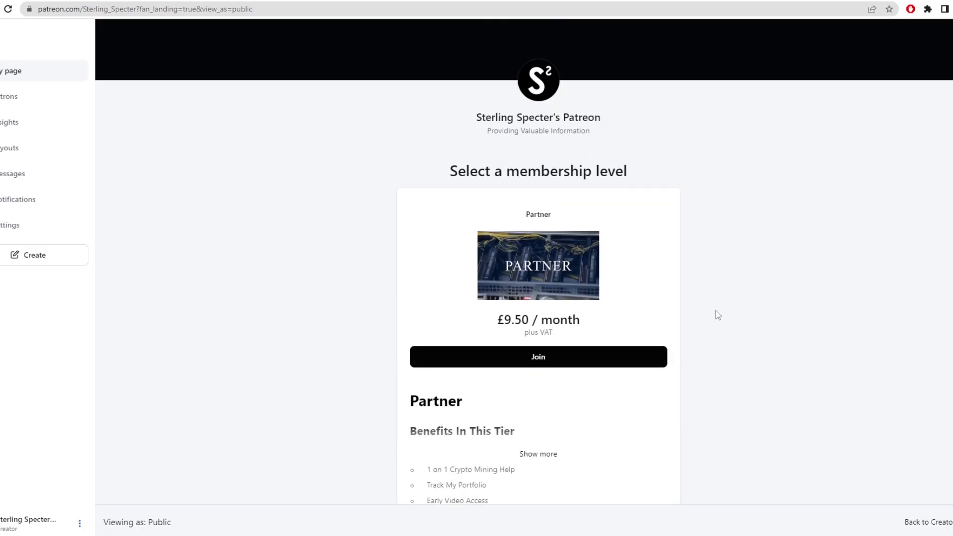
left_click(152, 9)
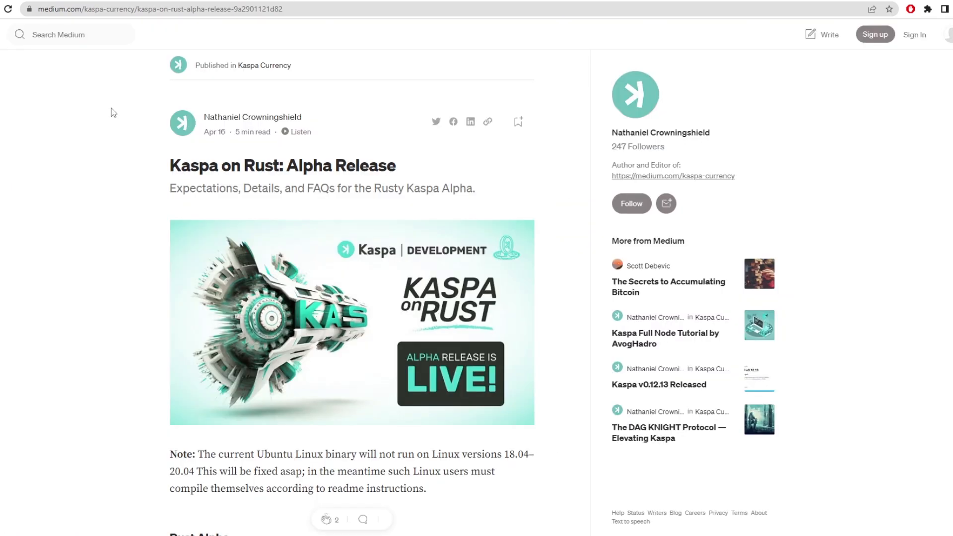
scroll("down", 3)
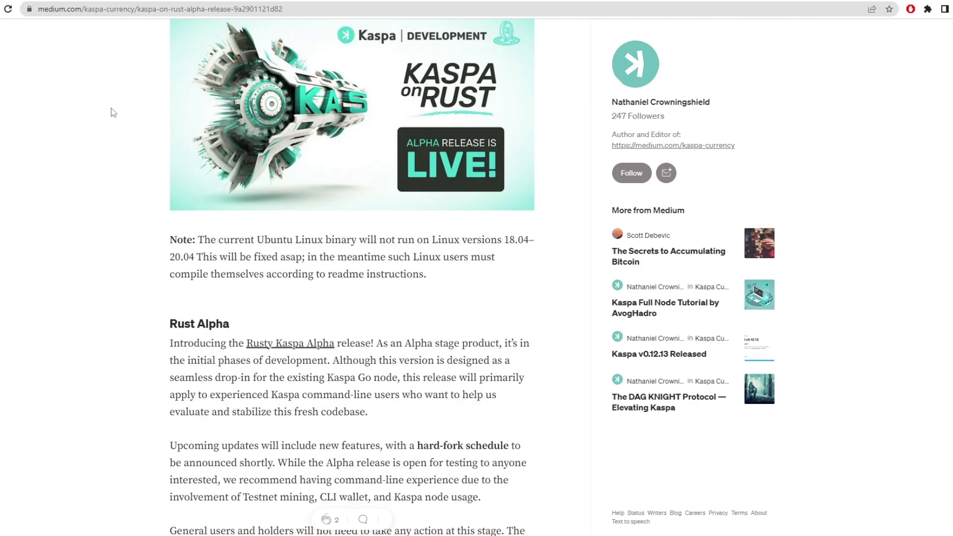
scroll("up", 3)
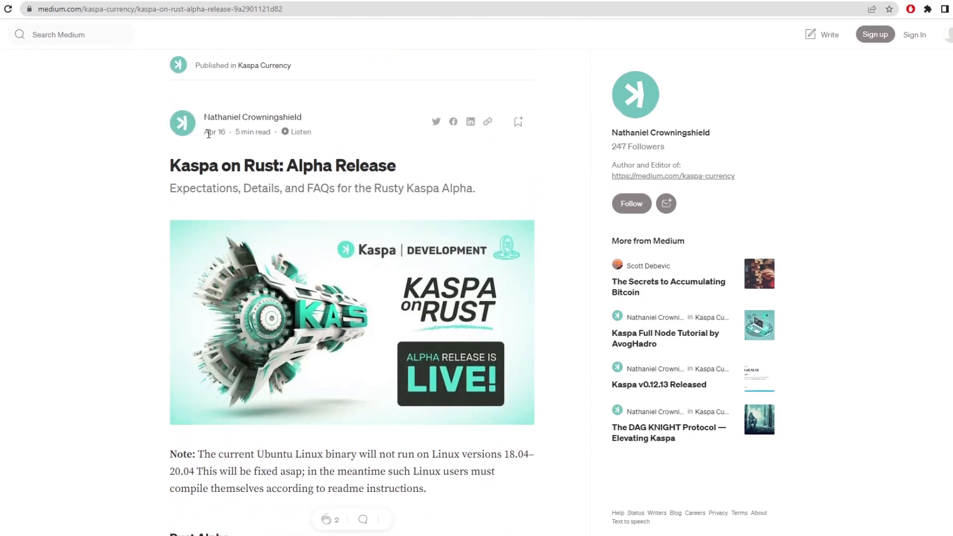
mouse_move(134, 164)
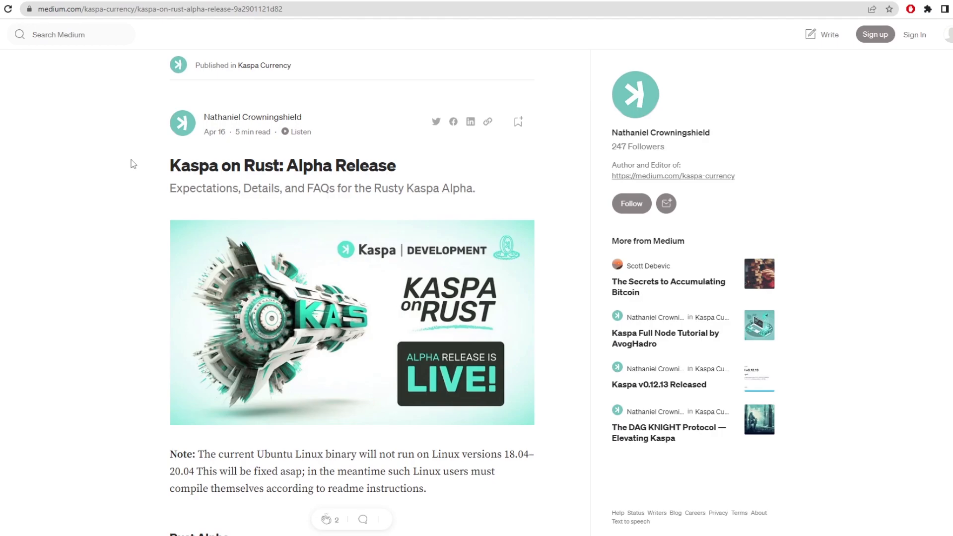
scroll("down", 3)
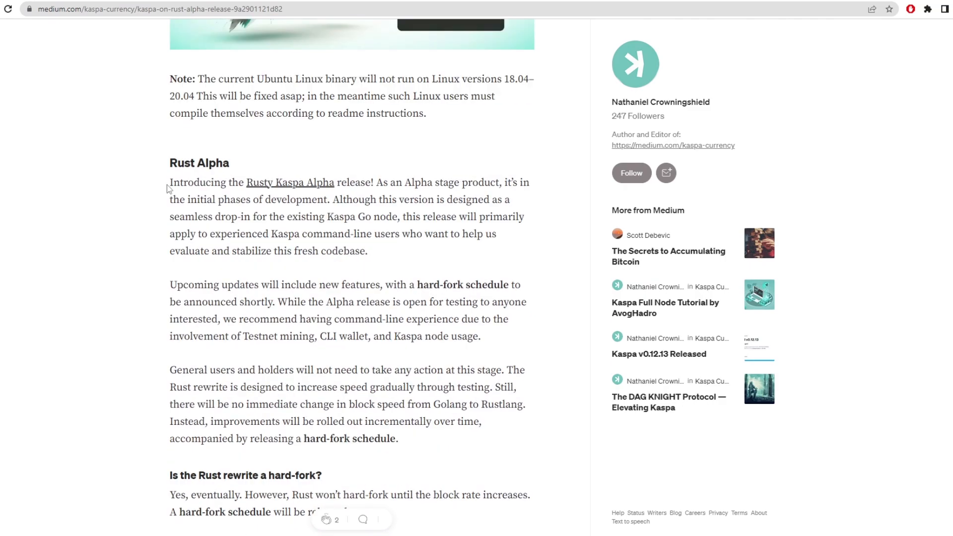
left_click_drag(169, 183, 298, 183)
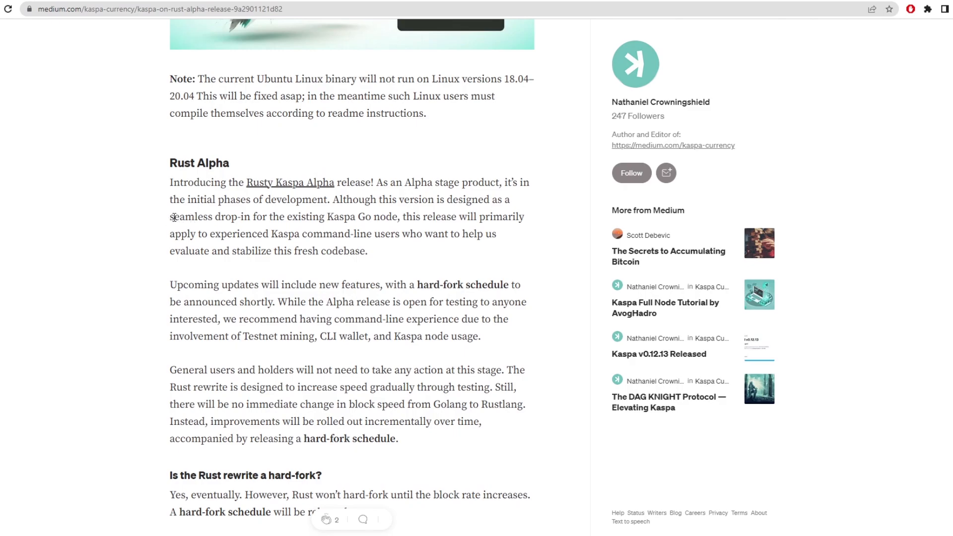
Highlight the upcoming-updates paragraph while reading, then clear the selection.
scroll("down", 3)
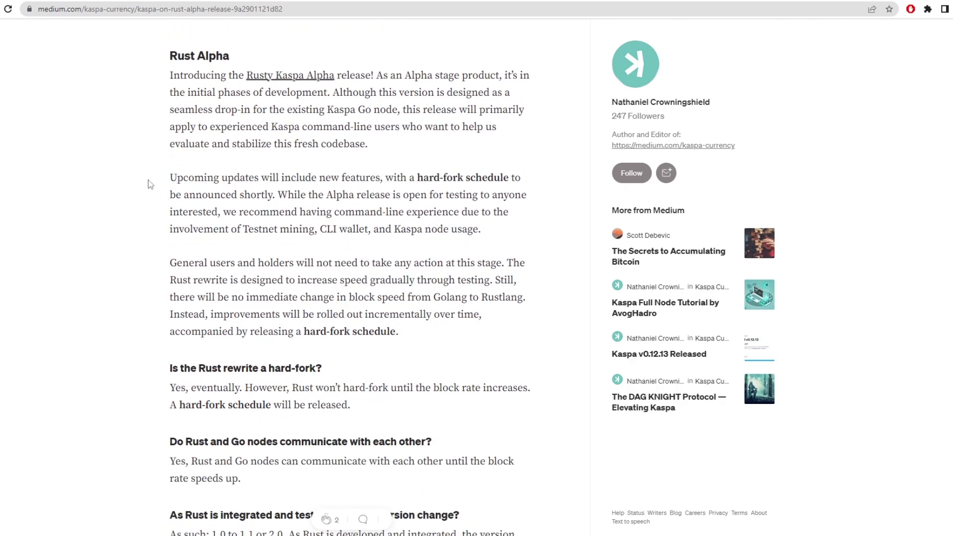
left_click_drag(170, 178, 384, 178)
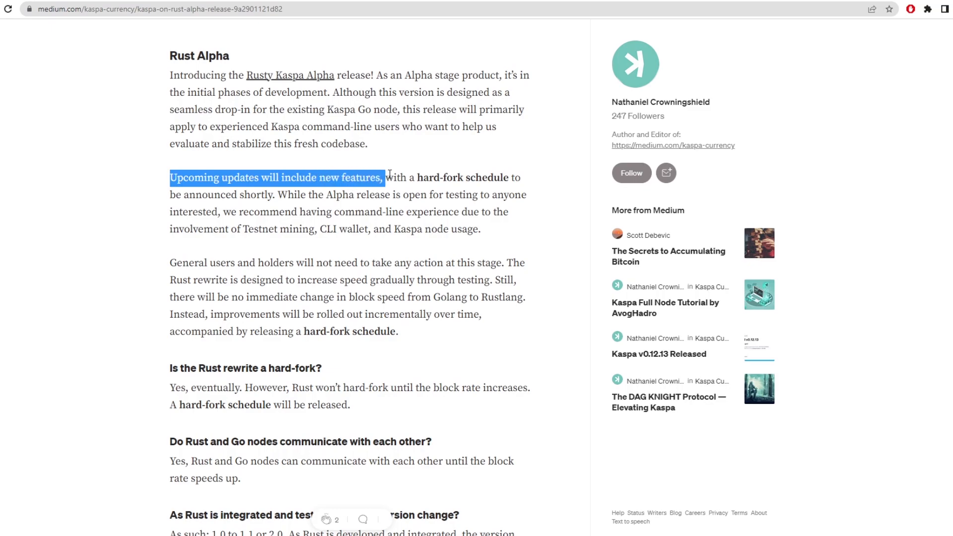
left_click_drag(384, 176, 269, 194)
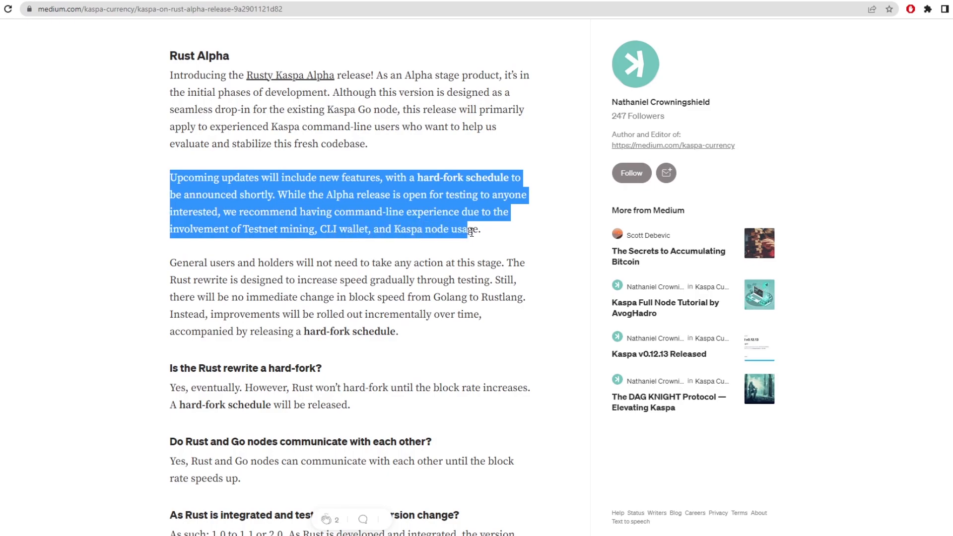
left_click(430, 194)
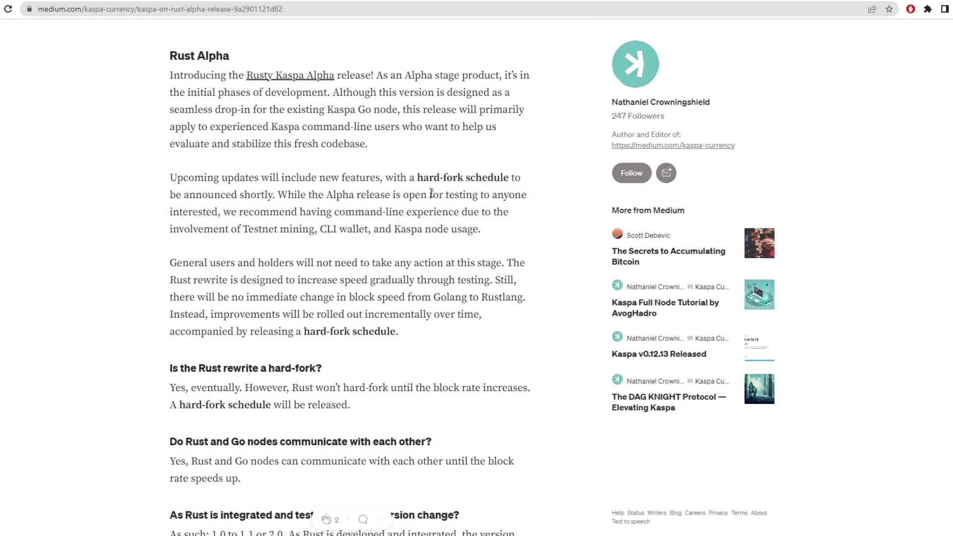
Highlight the paragraph about general users and holders, then clear it.
scroll("down", 3)
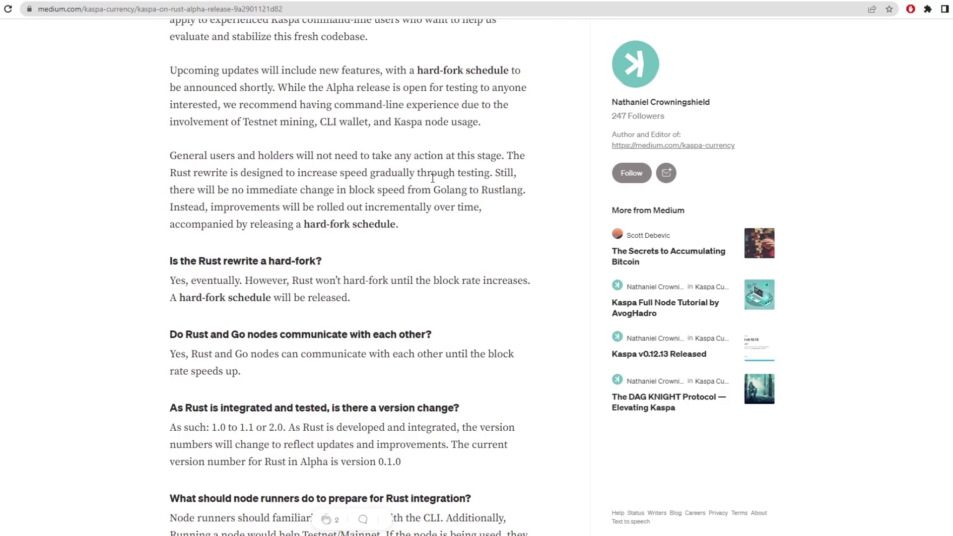
mouse_move(500, 172)
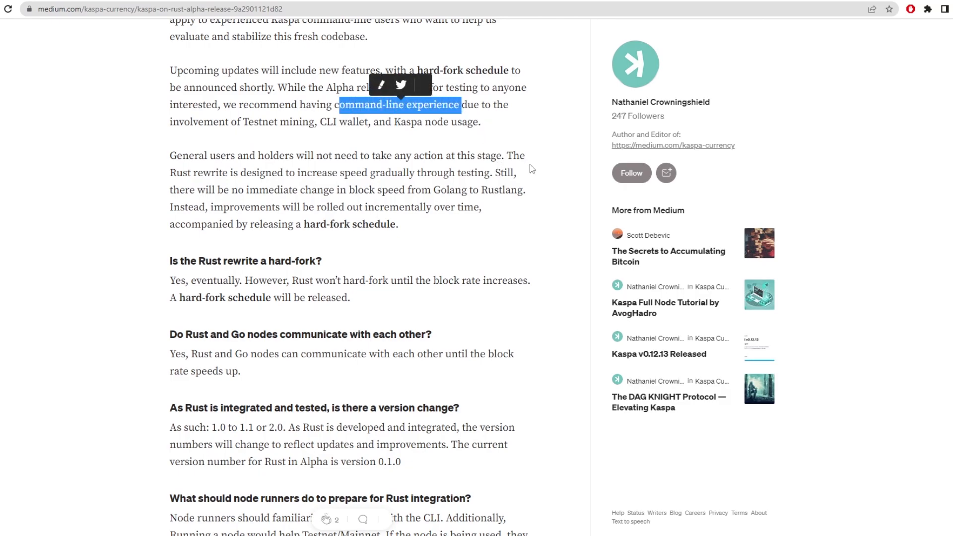
mouse_move(171, 159)
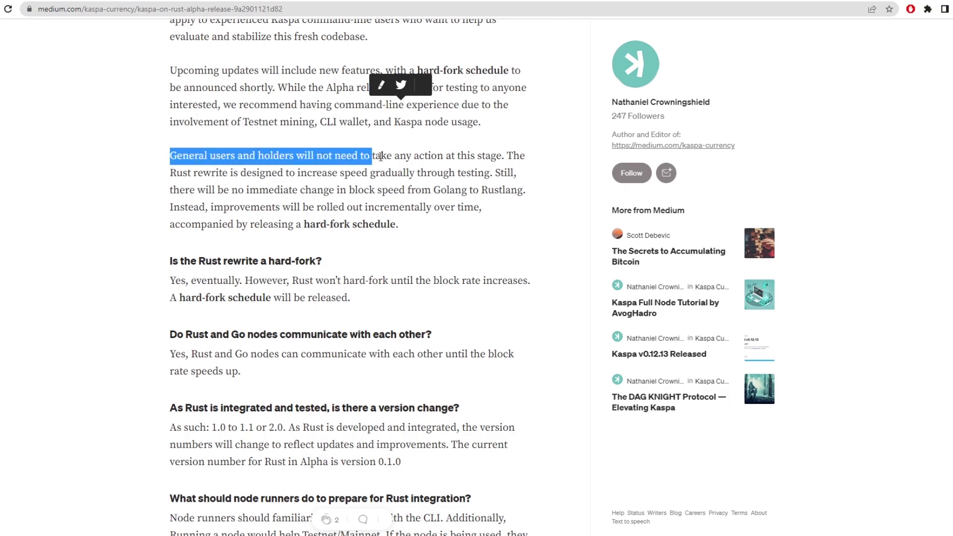
left_click_drag(369, 156, 218, 189)
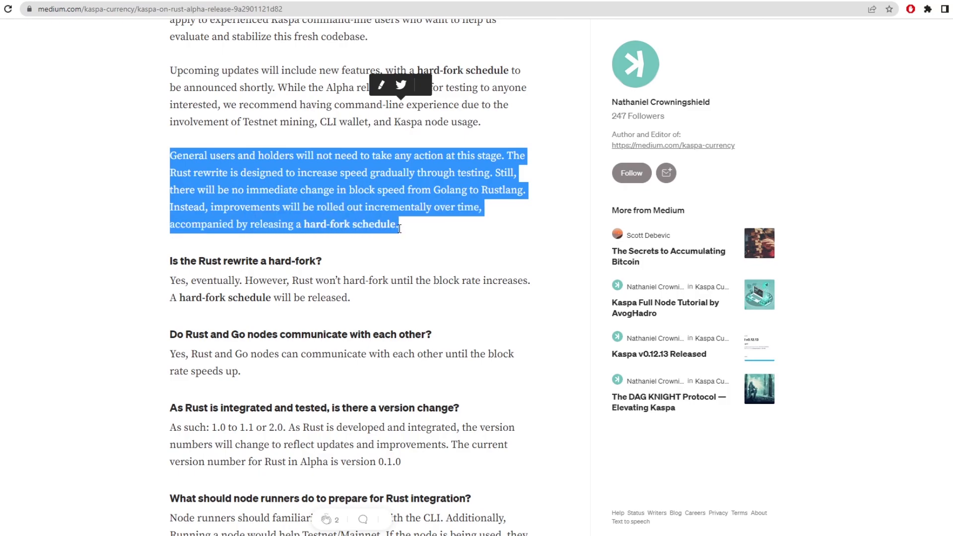
left_click(508, 225)
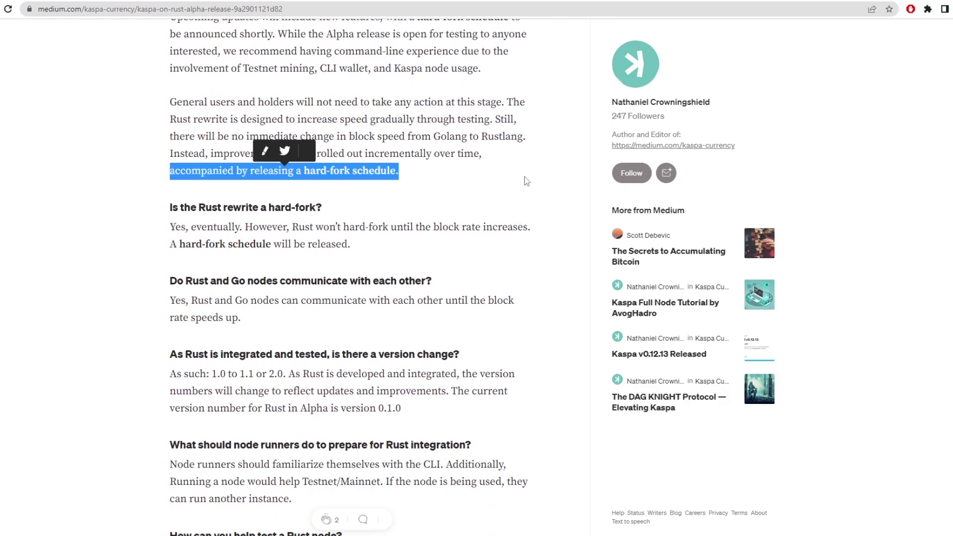
left_click(519, 181)
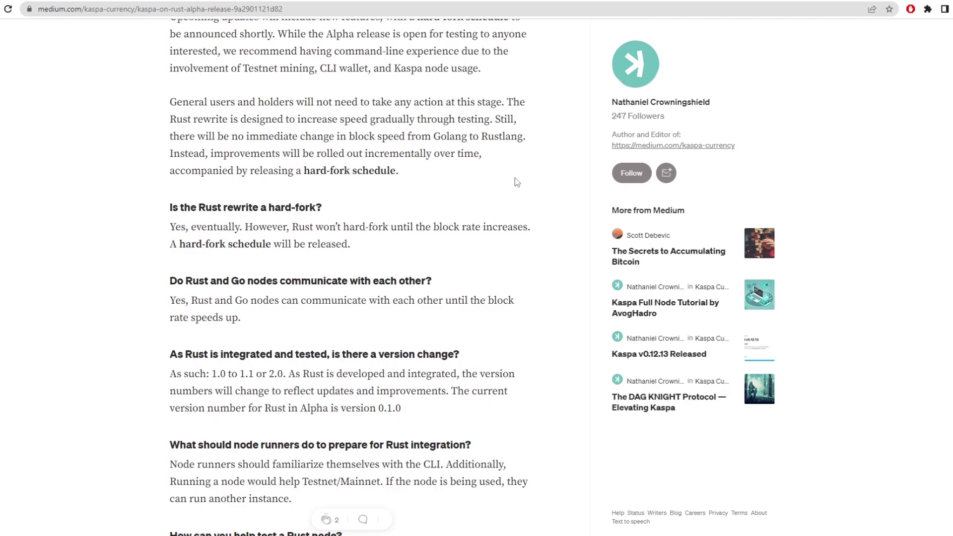
mouse_move(209, 223)
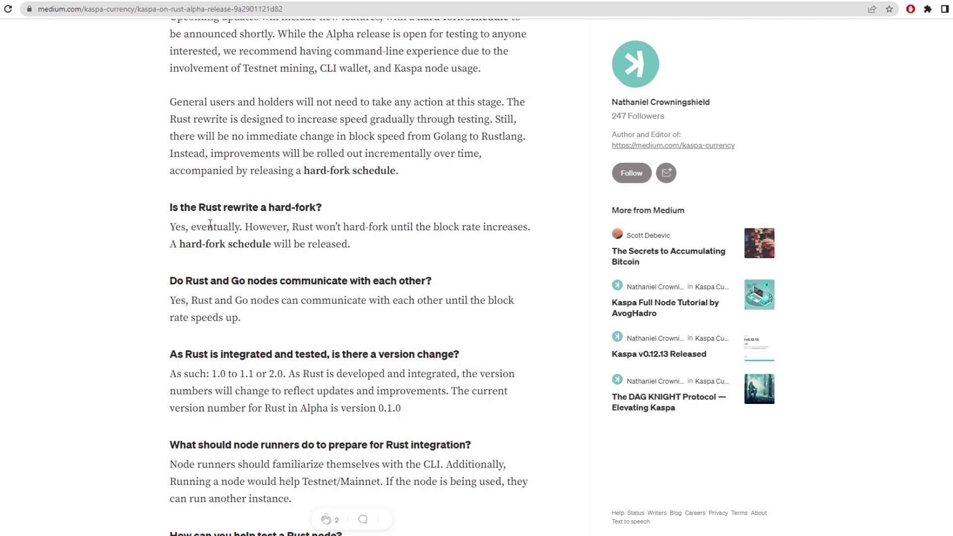
Highlight and clear the Rust hard-fork answer, then the Rust-and-Go answer.
scroll("down", 3)
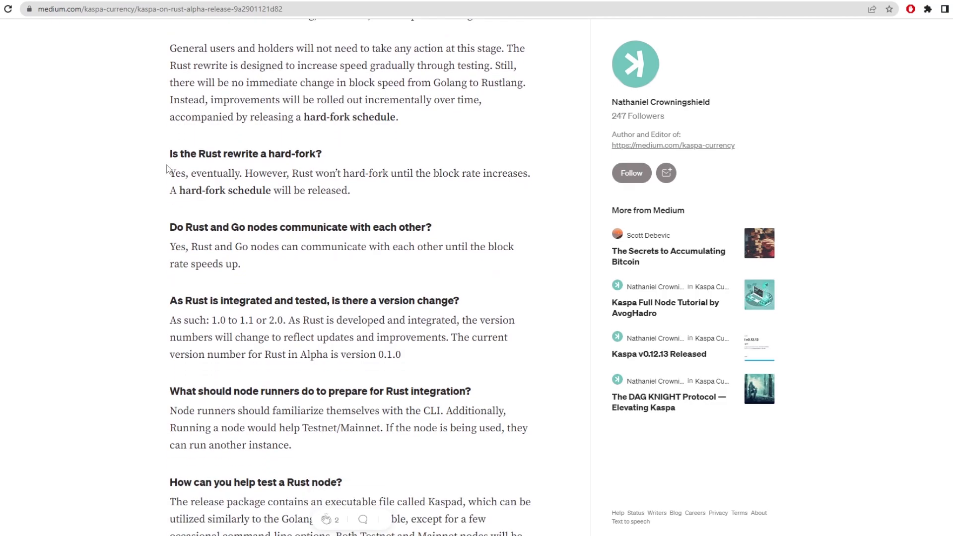
mouse_move(172, 173)
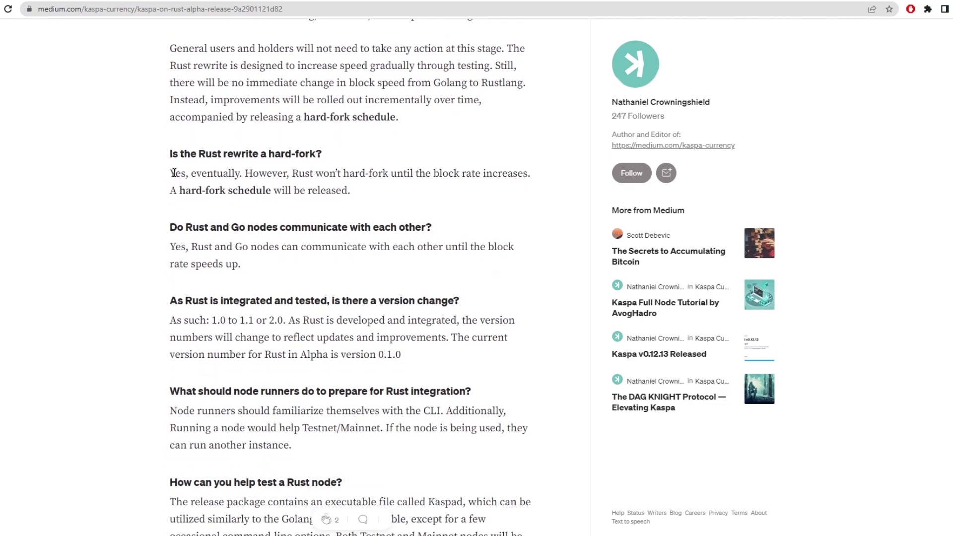
left_click_drag(170, 173, 349, 172)
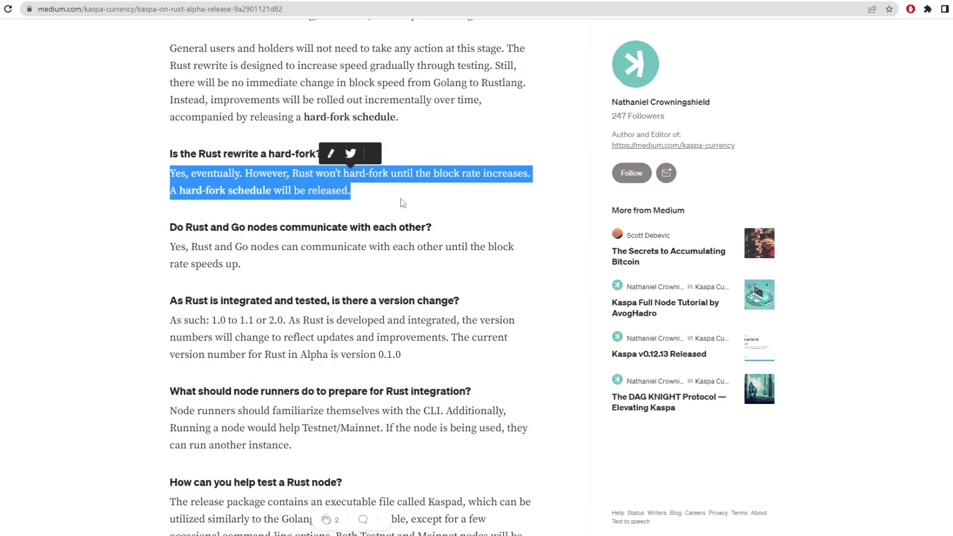
left_click(401, 202)
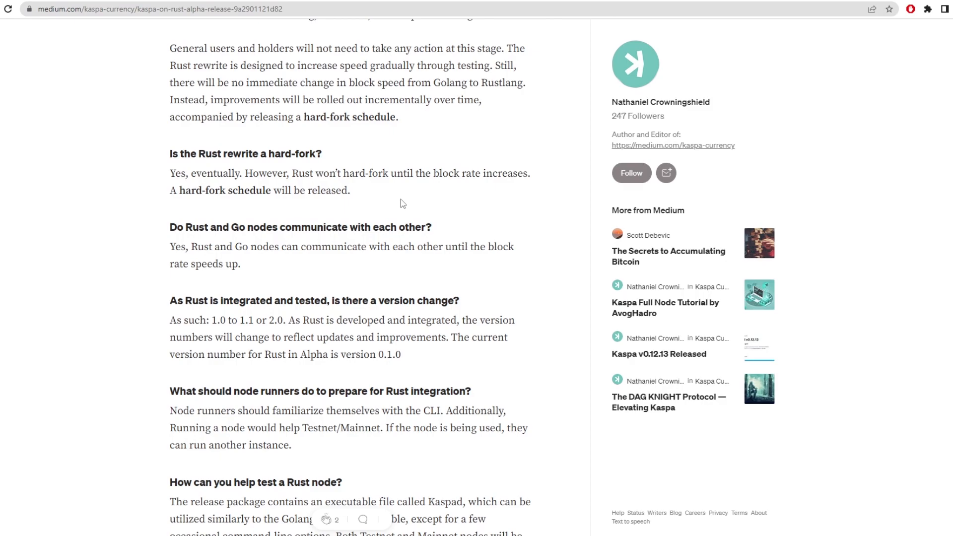
scroll("down", 3)
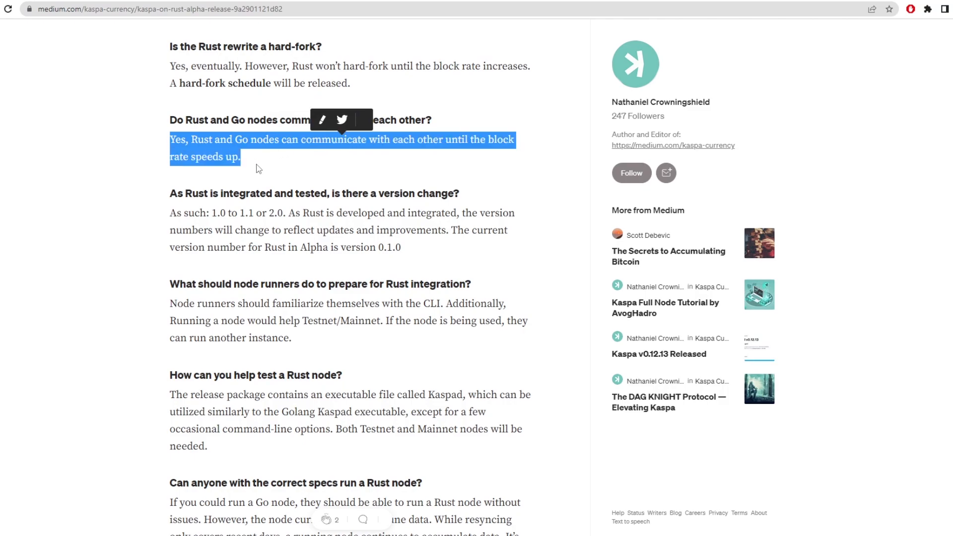
left_click(258, 168)
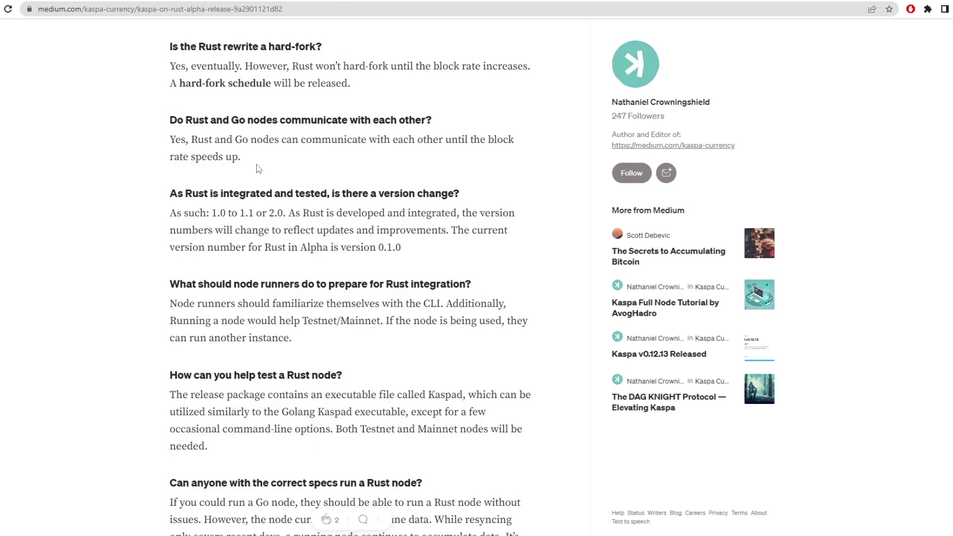
mouse_move(167, 199)
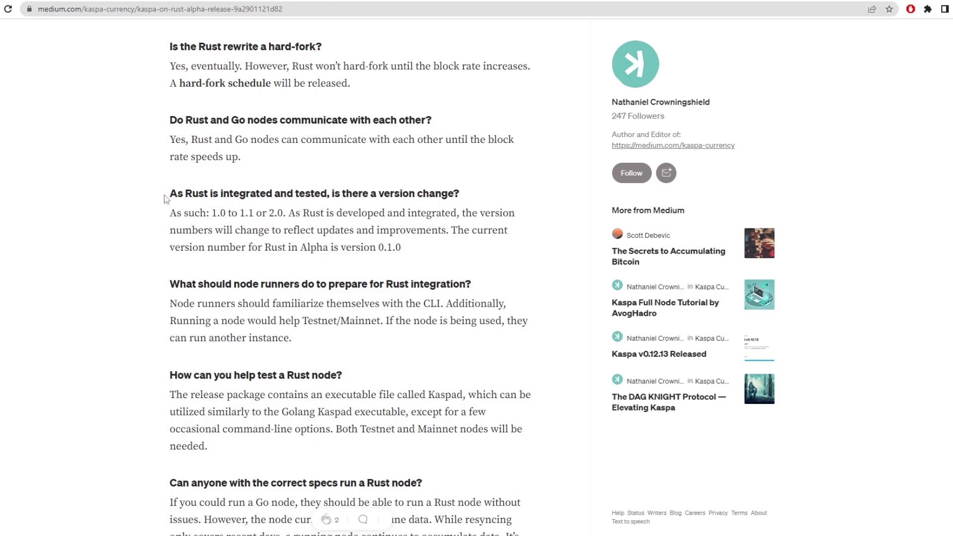
Highlight the version-number answer and the node-runners preparation answer, then clear them.
left_click_drag(170, 194, 353, 193)
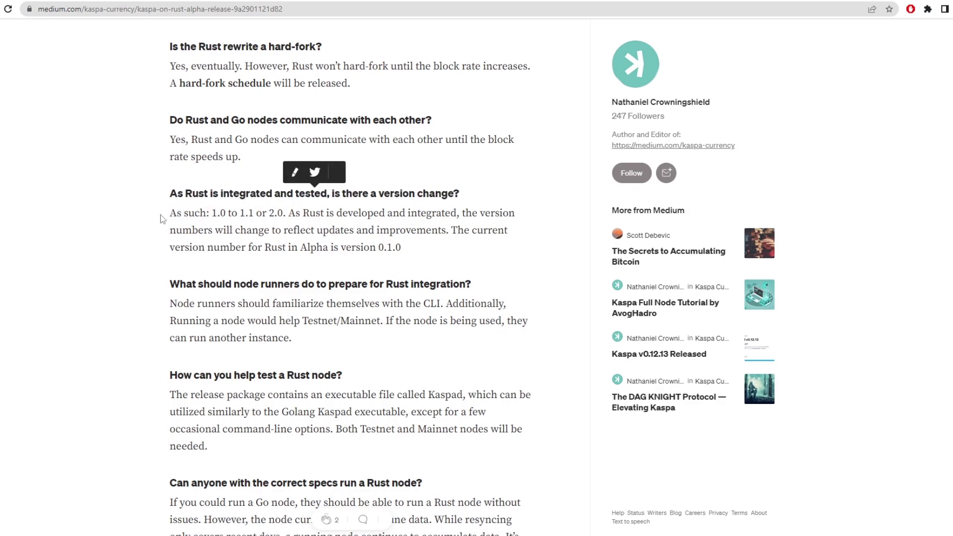
left_click_drag(170, 212, 252, 212)
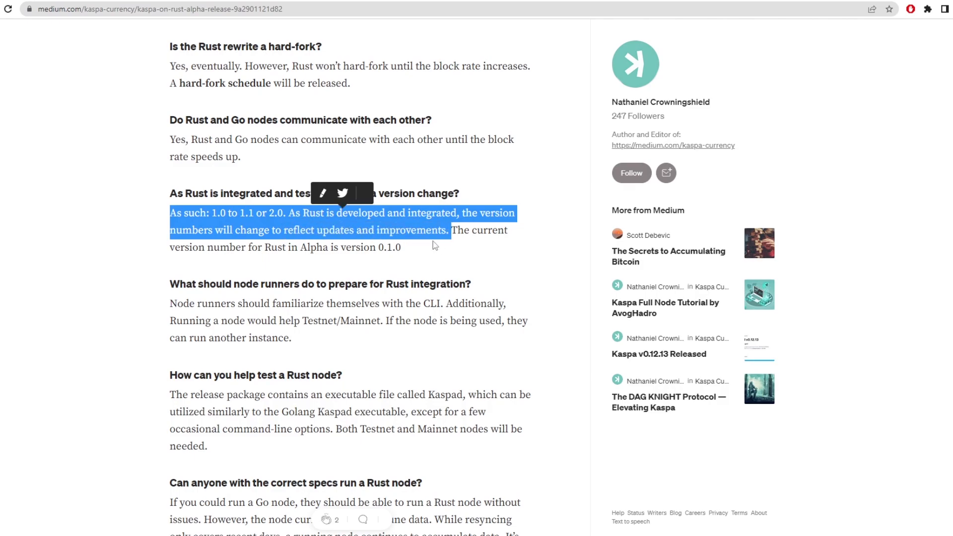
scroll("down", 3)
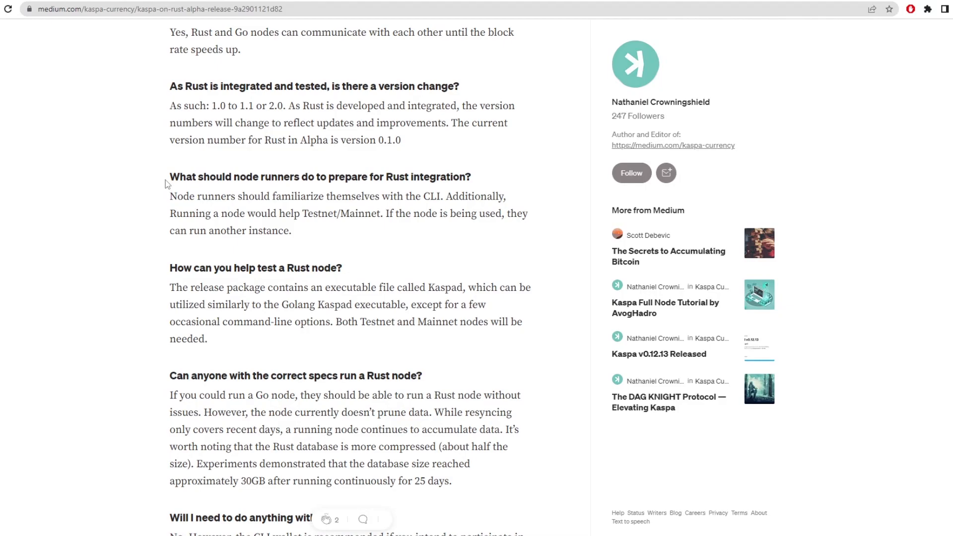
triple_click(319, 176)
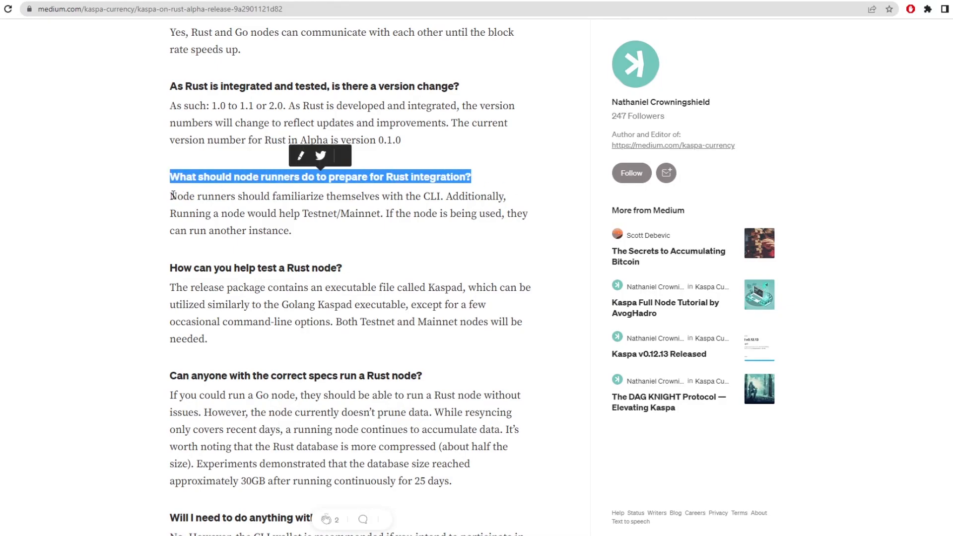
left_click_drag(170, 177, 302, 196)
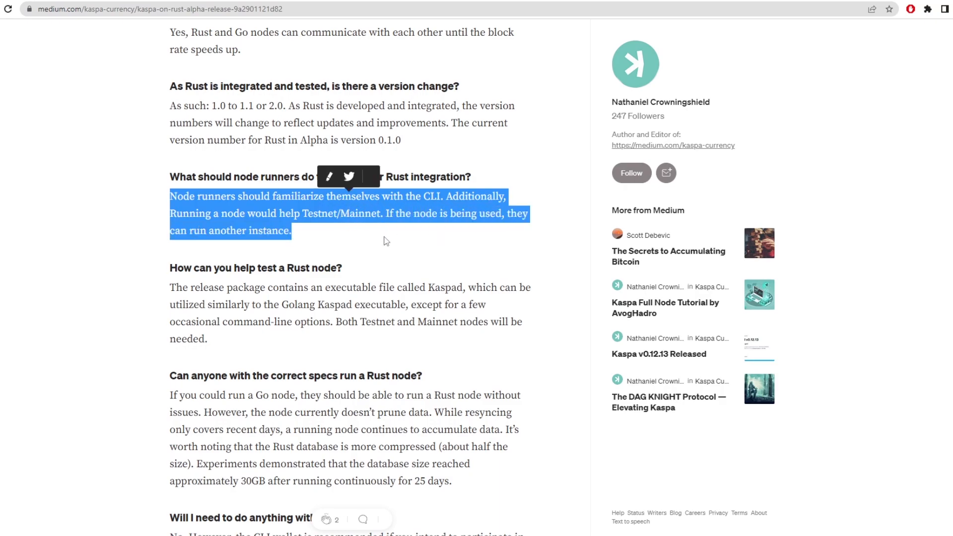
left_click(383, 240)
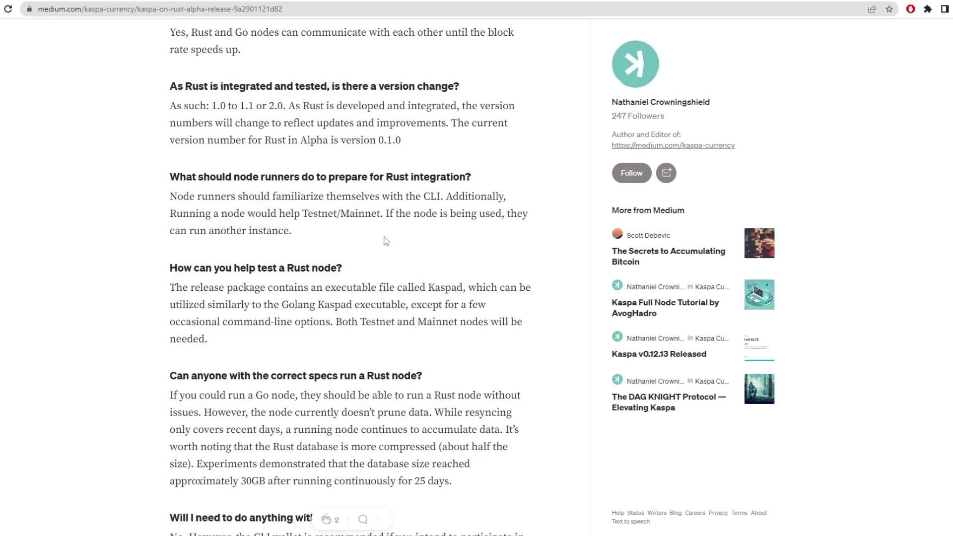
mouse_move(381, 236)
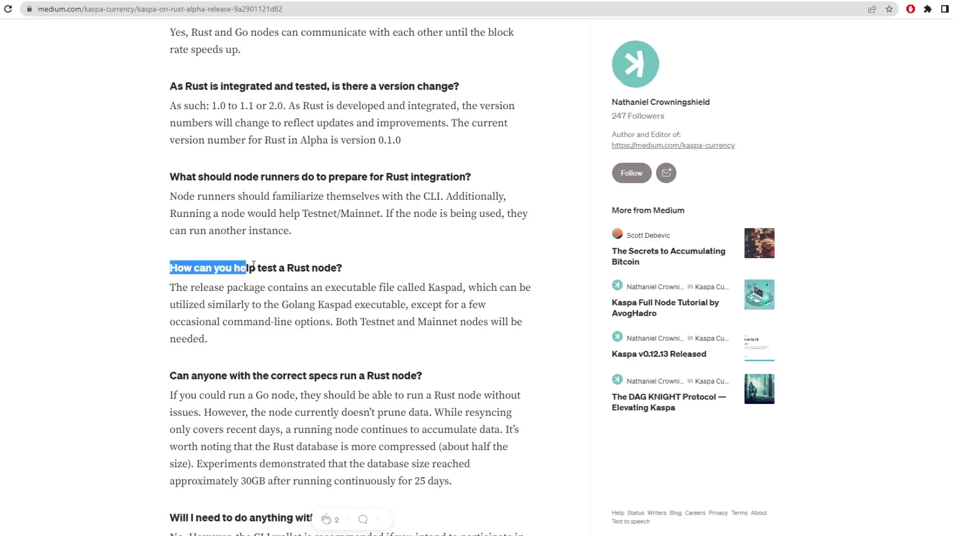
Highlight the answer about running a Rust node and the wallet answer, then clear them.
scroll("down", 3)
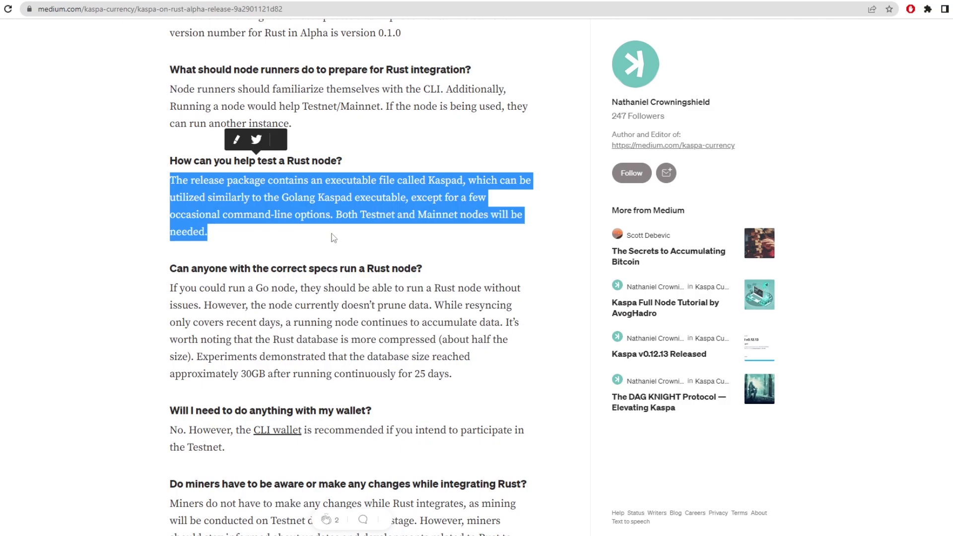
scroll("down", 3)
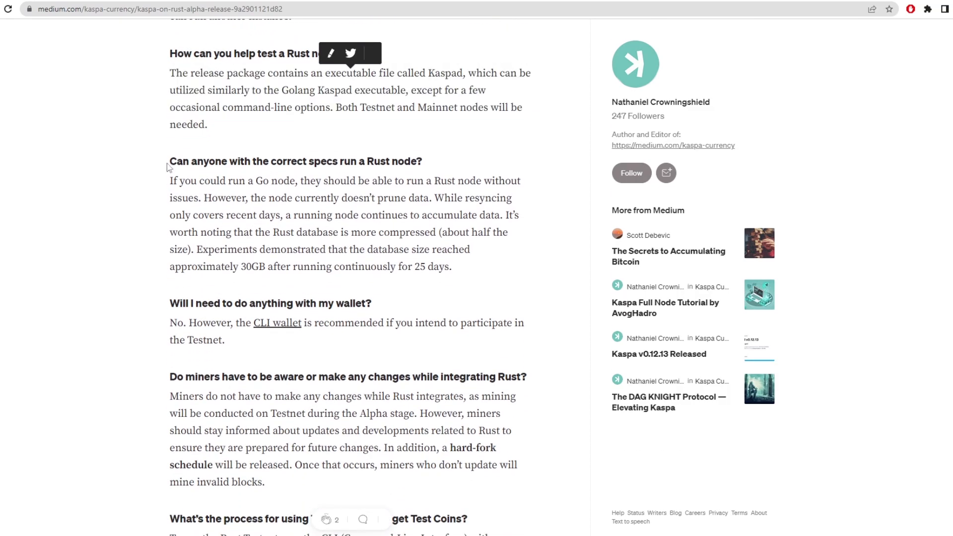
triple_click(295, 161)
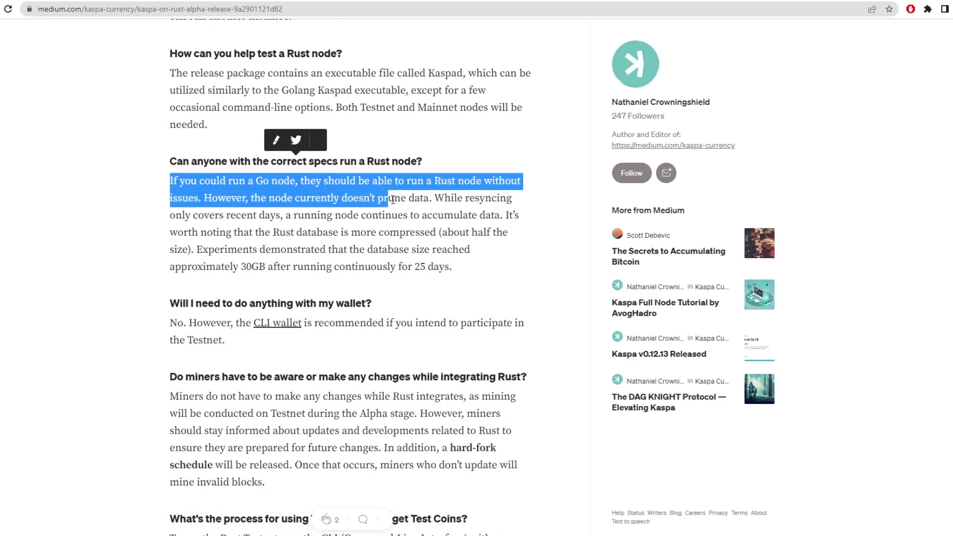
left_click_drag(389, 198, 255, 215)
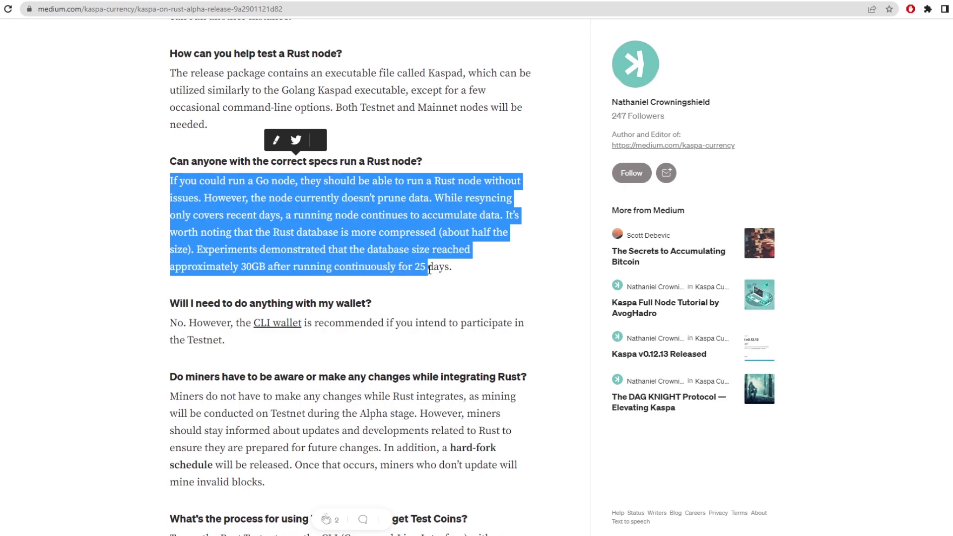
scroll("down", 3)
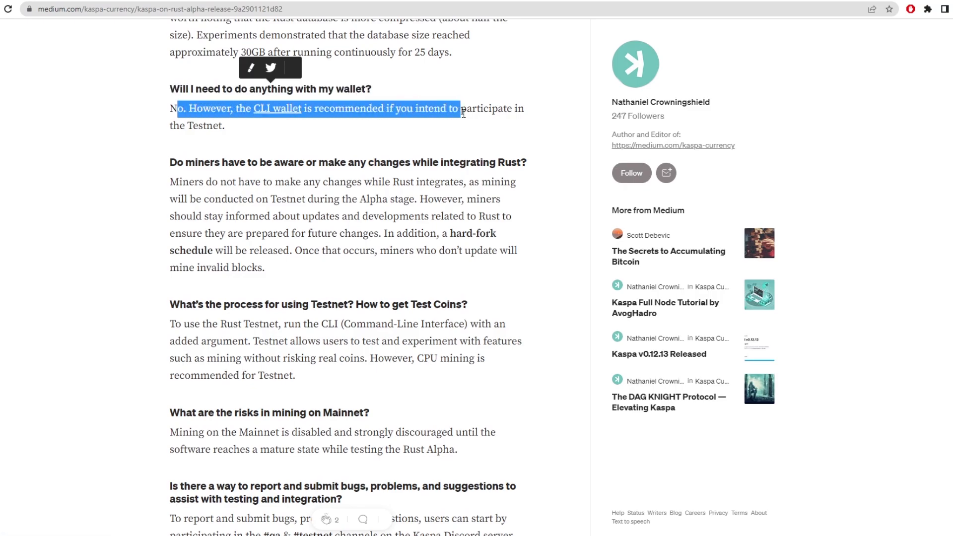
left_click(161, 131)
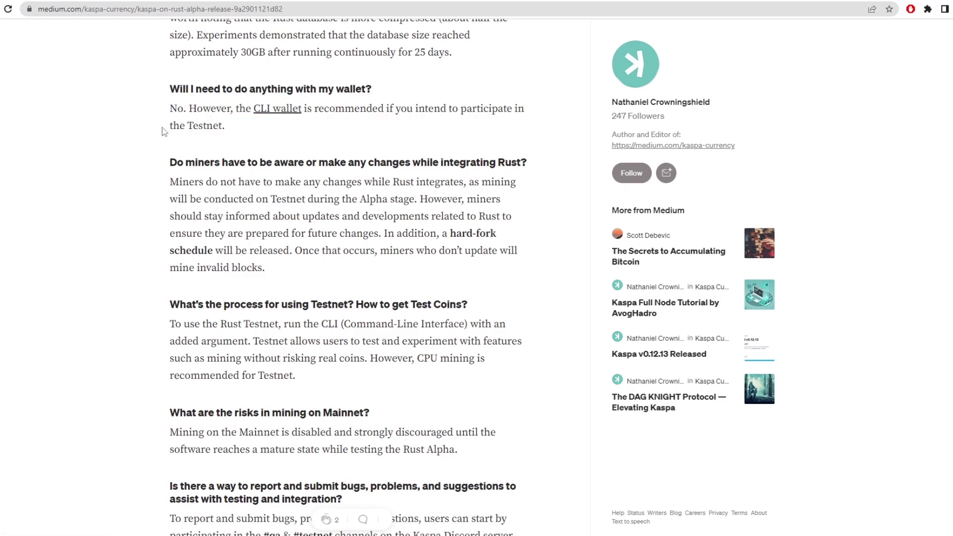
mouse_move(320, 271)
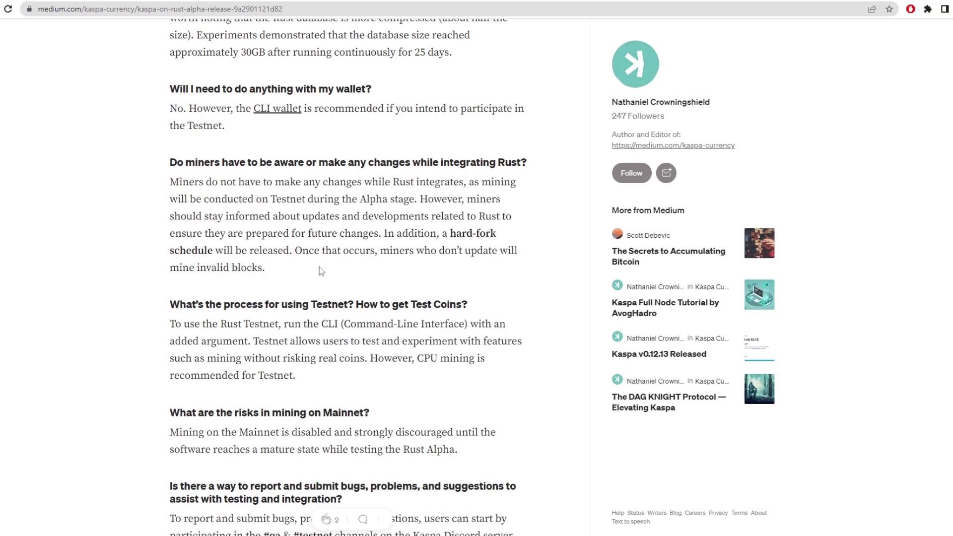
Highlight the miners answer through its future-changes sentence, then clear it.
left_click_drag(170, 162, 298, 162)
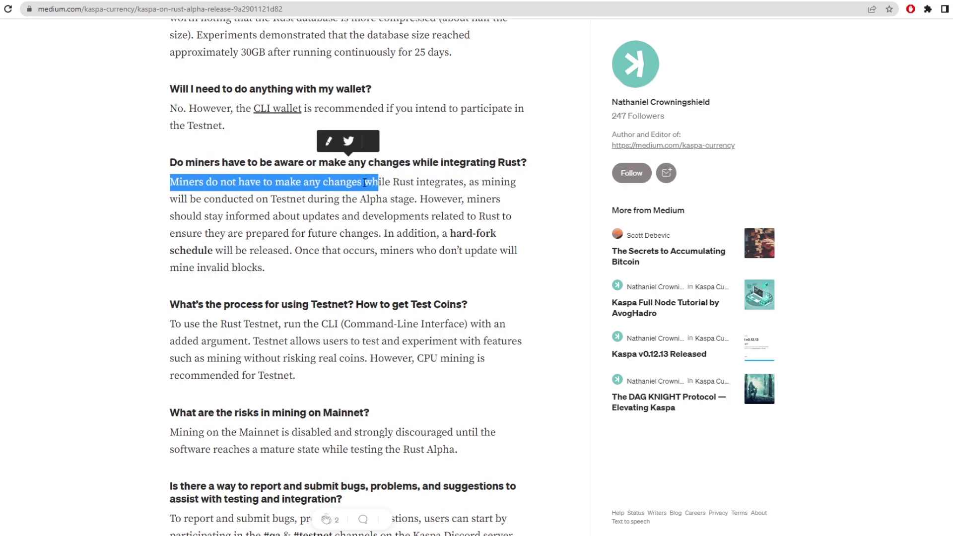
left_click_drag(377, 182, 359, 199)
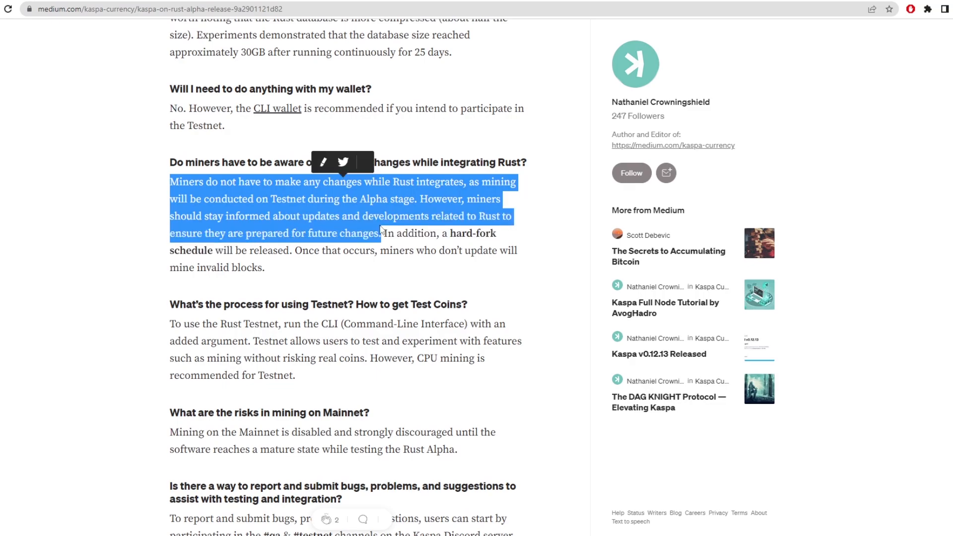
left_click(546, 242)
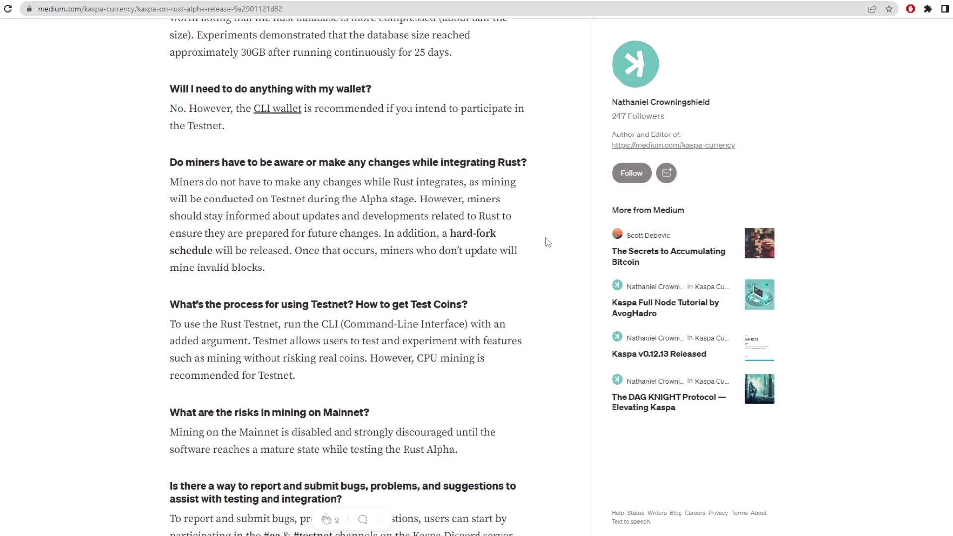
Read the testnet process answer, clear its highlight and continue to the Mainnet mining question.
scroll("down", 3)
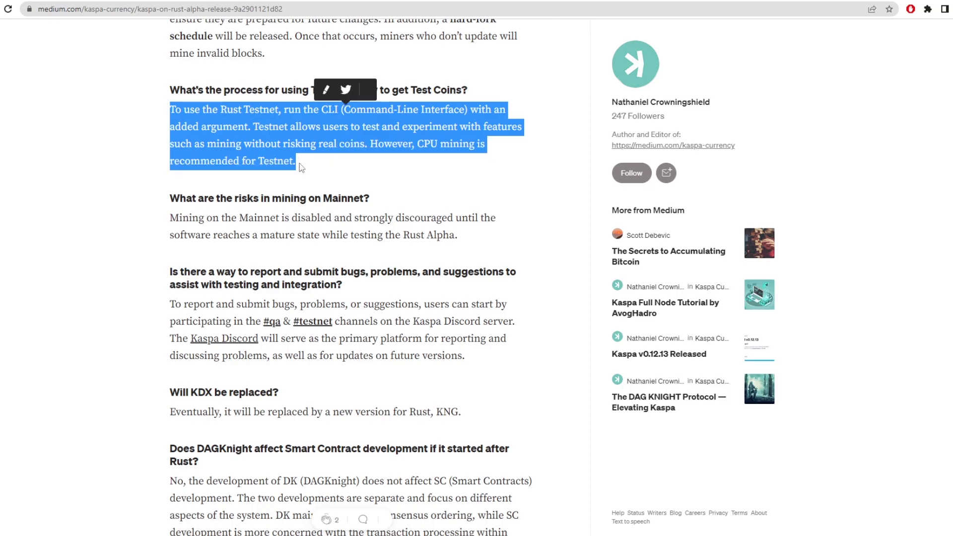
left_click(456, 161)
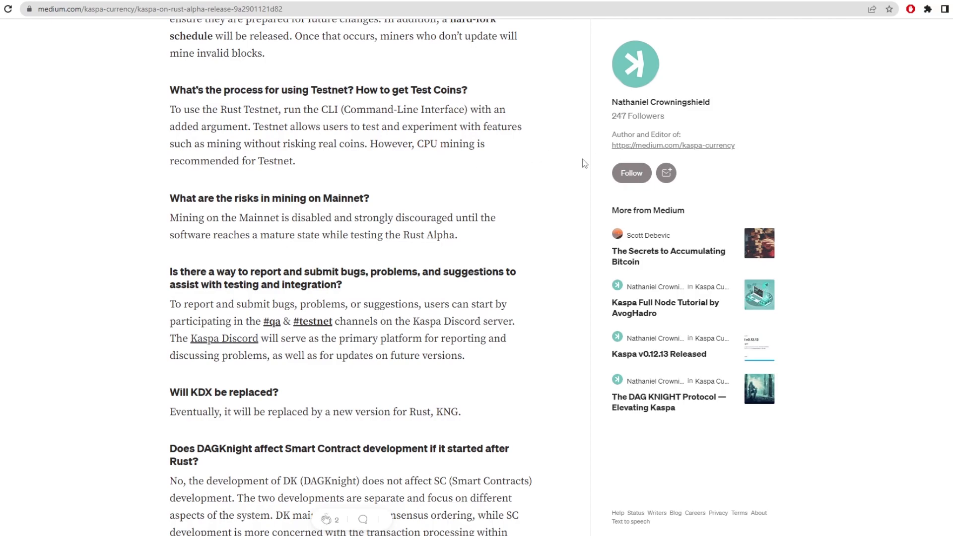
scroll("down", 3)
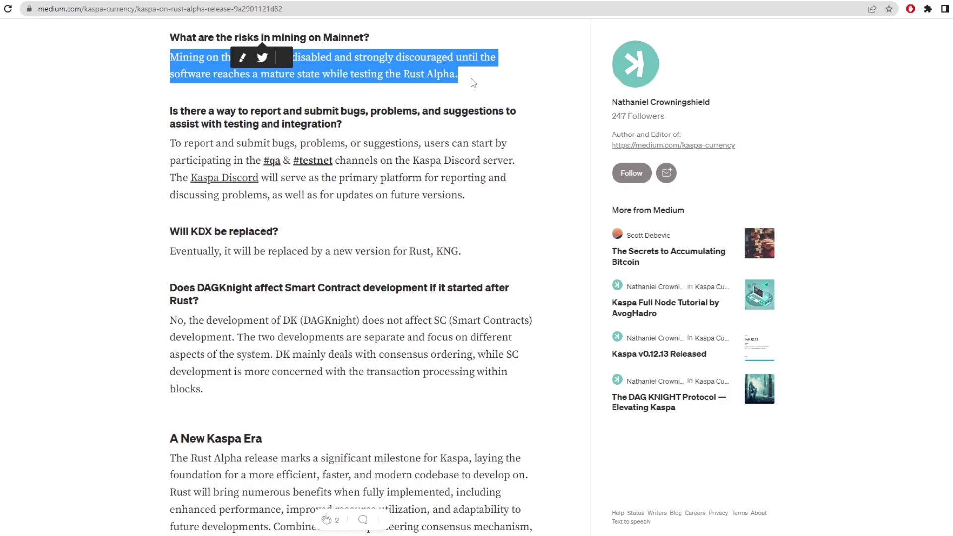
Highlight the closing summary sentences on enhanced performance, scalability and daily transactions.
scroll("down", 3)
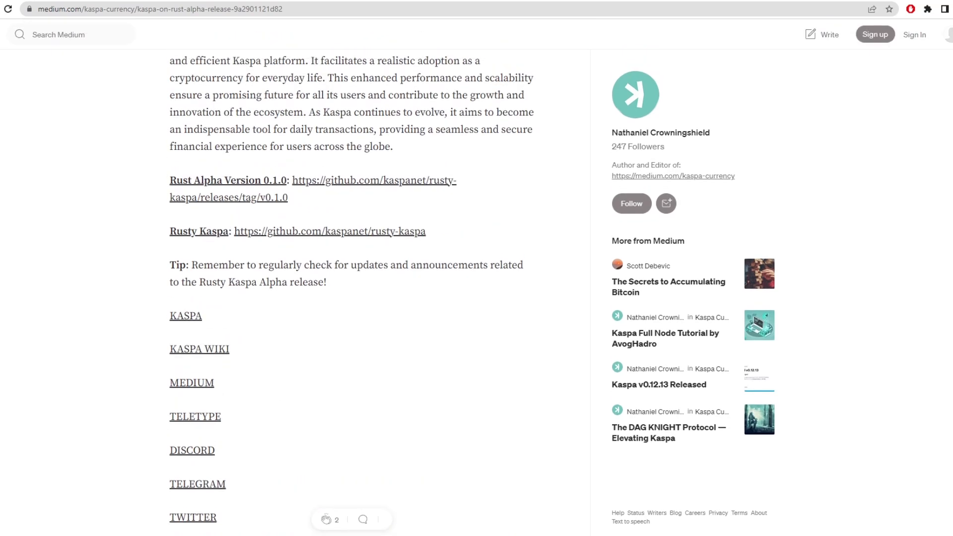
scroll("up", 3)
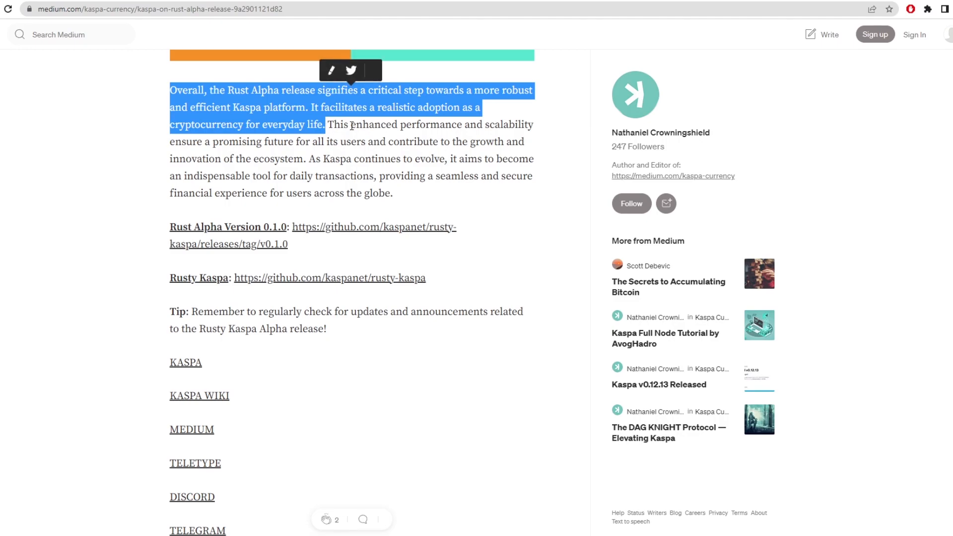
left_click(340, 125)
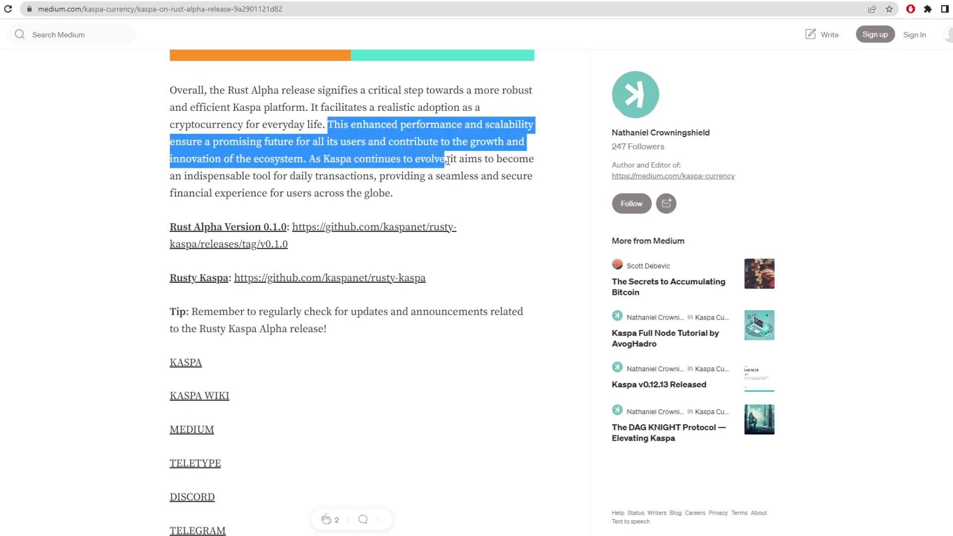
left_click_drag(444, 159, 272, 176)
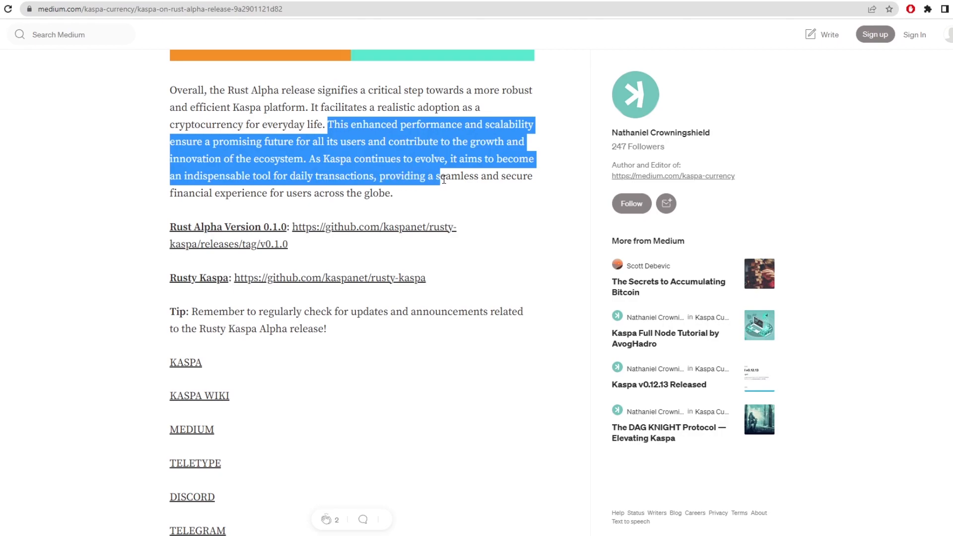
left_click_drag(439, 176, 392, 194)
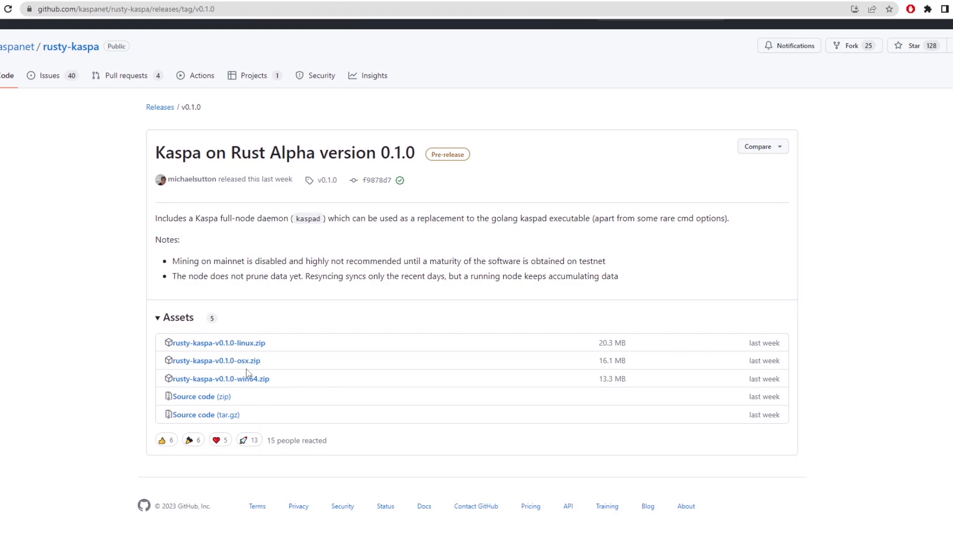
mouse_move(364, 383)
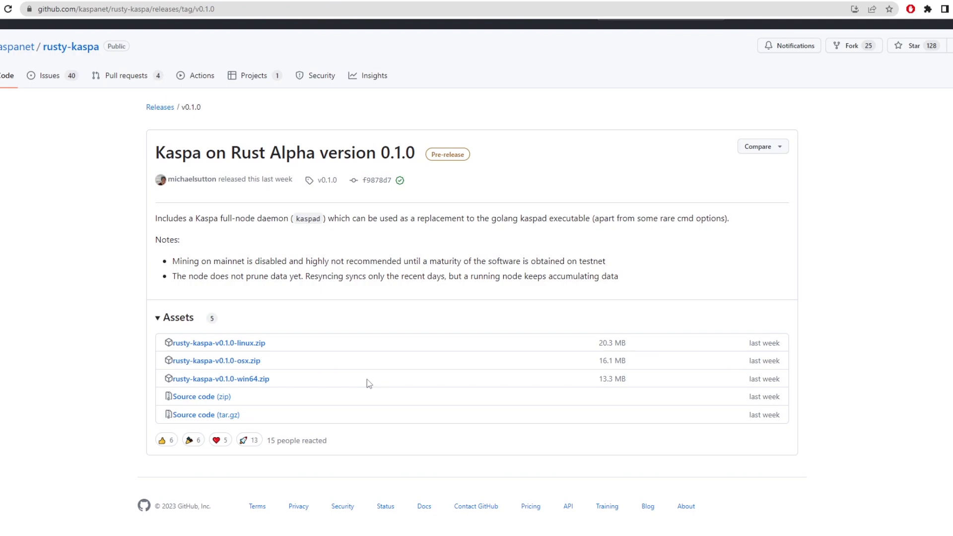
mouse_move(484, 72)
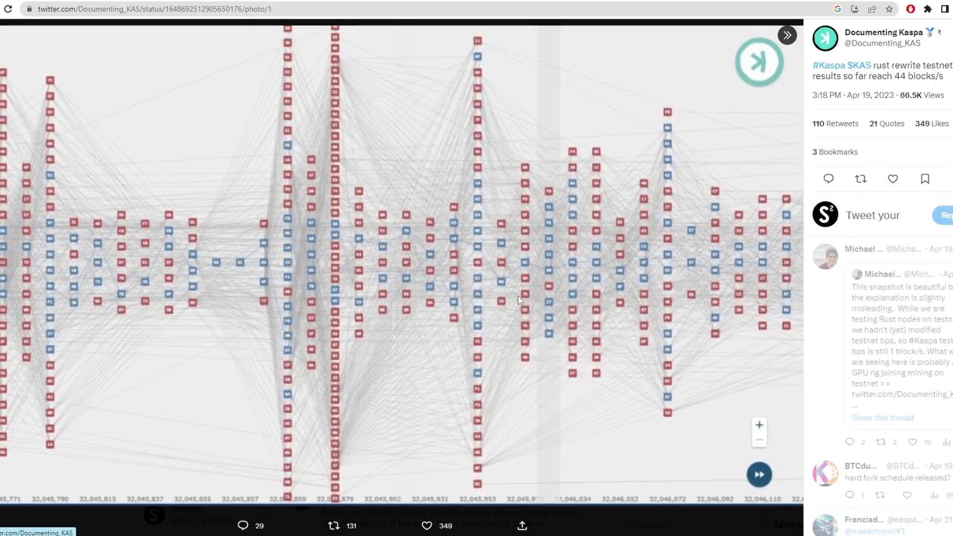
mouse_move(646, 239)
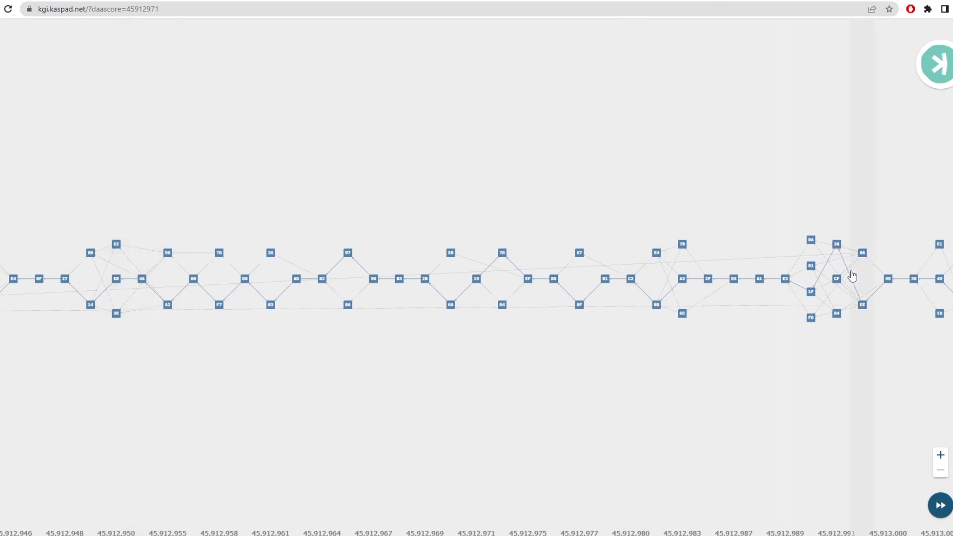
mouse_move(810, 271)
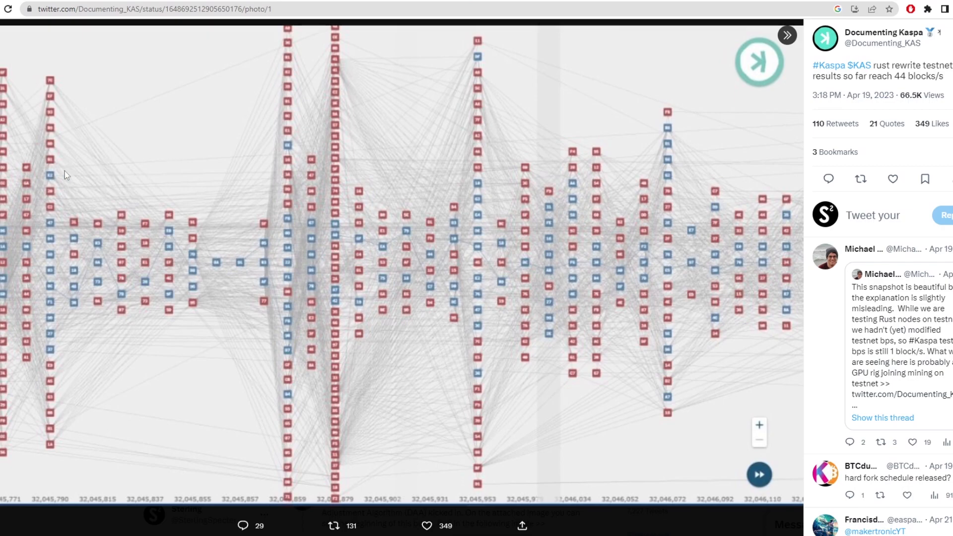
mouse_move(886, 87)
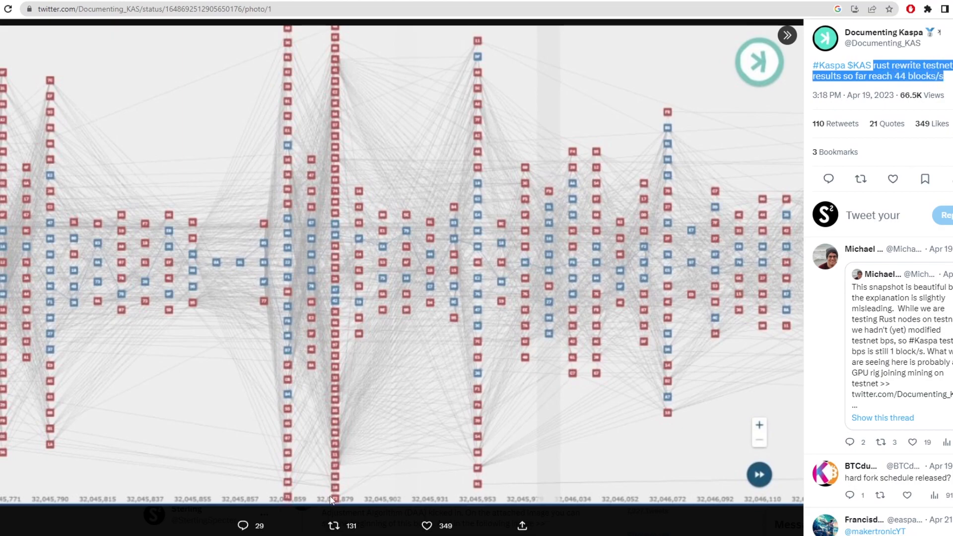
mouse_move(573, 332)
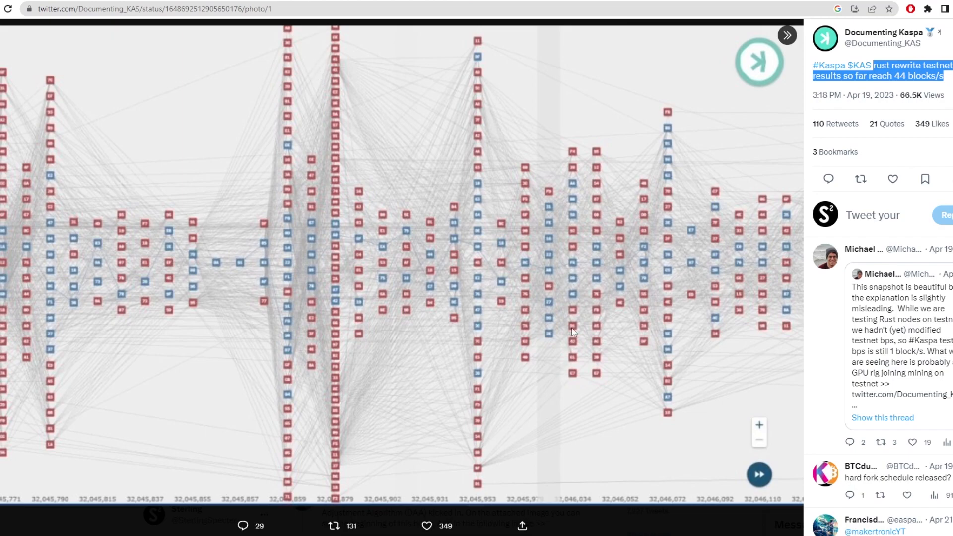
mouse_move(255, 111)
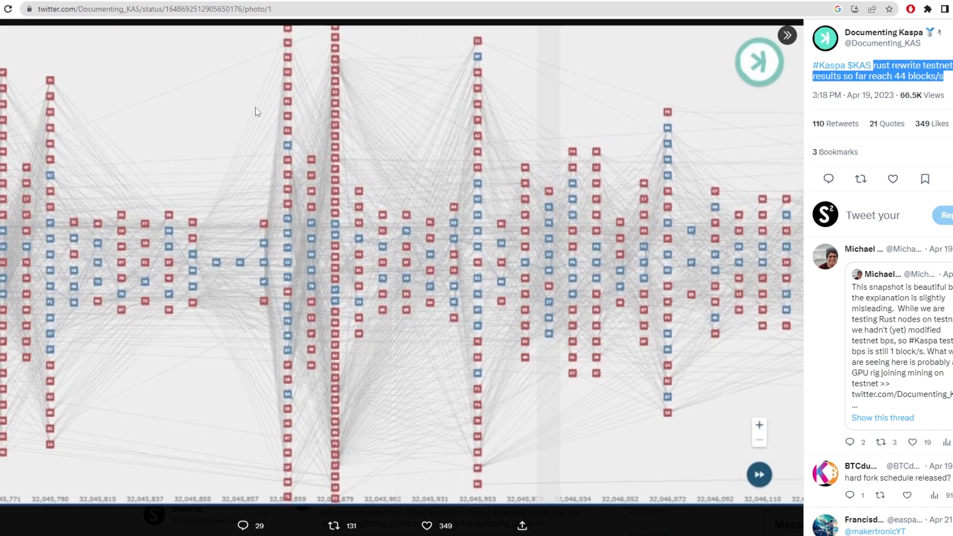
mouse_move(247, 104)
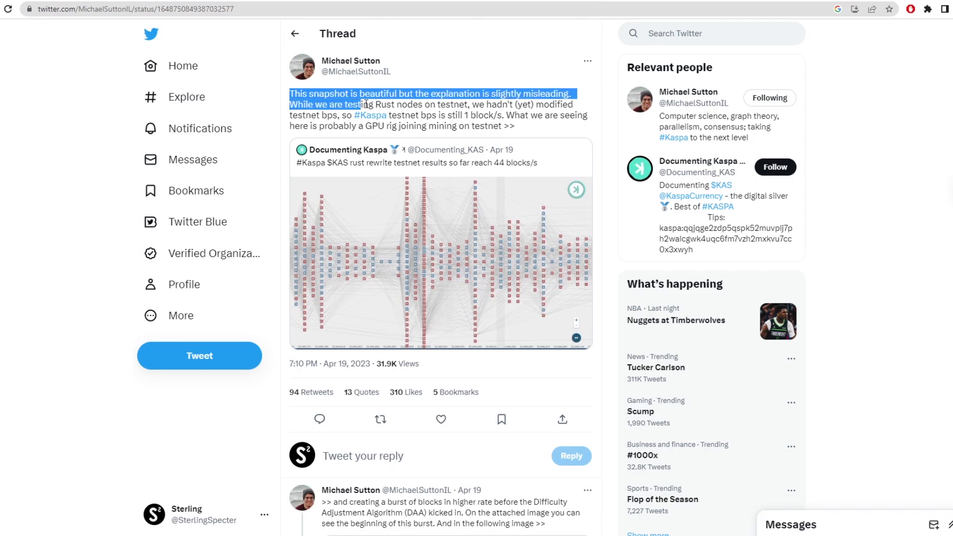
left_click_drag(361, 105, 340, 115)
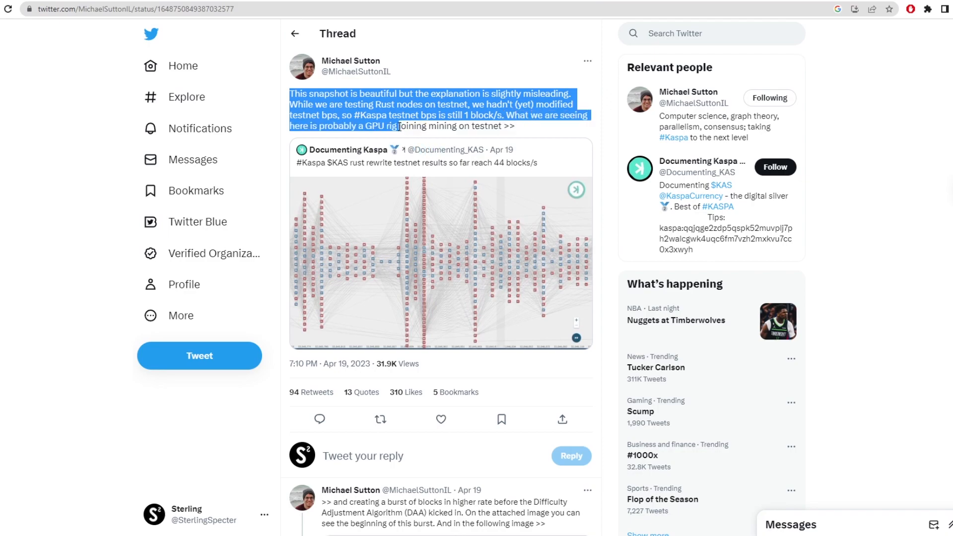
left_click(611, 165)
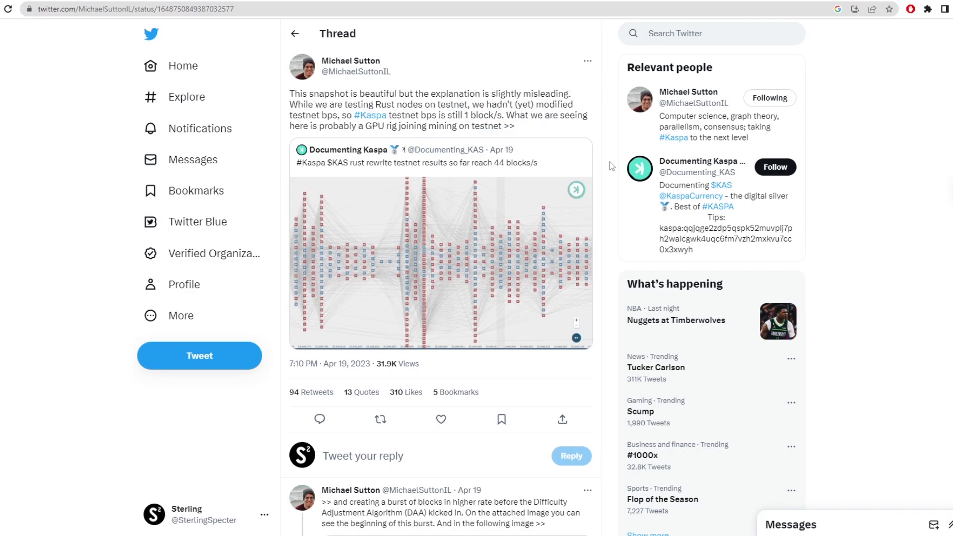
scroll("down", 3)
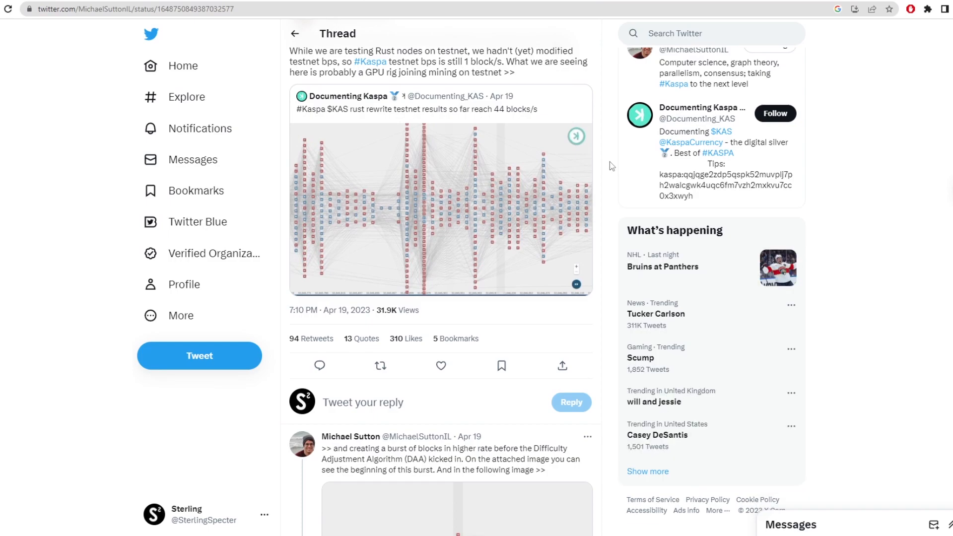
Scroll the thread past the burst-of-blocks image to the parameter K reply and its graph.
scroll("down", 3)
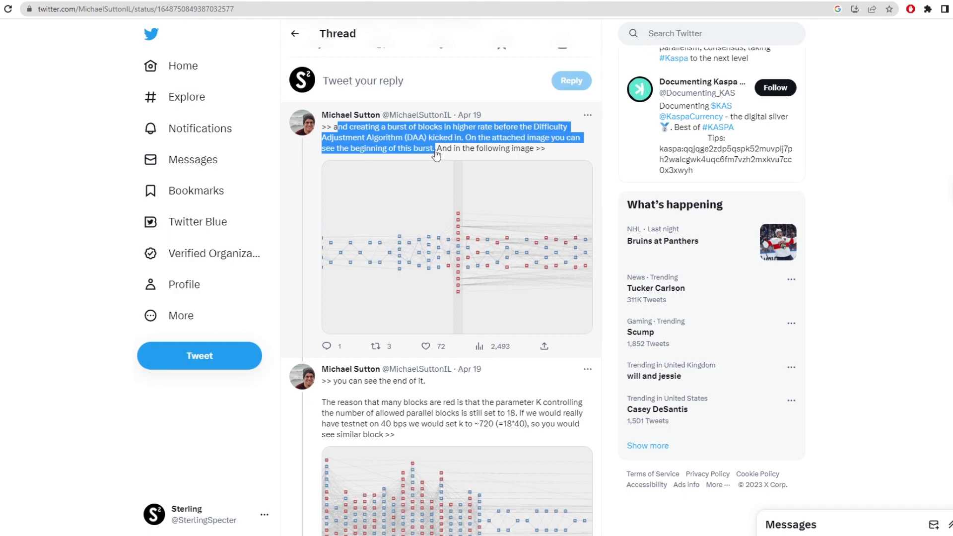
scroll("up", 3)
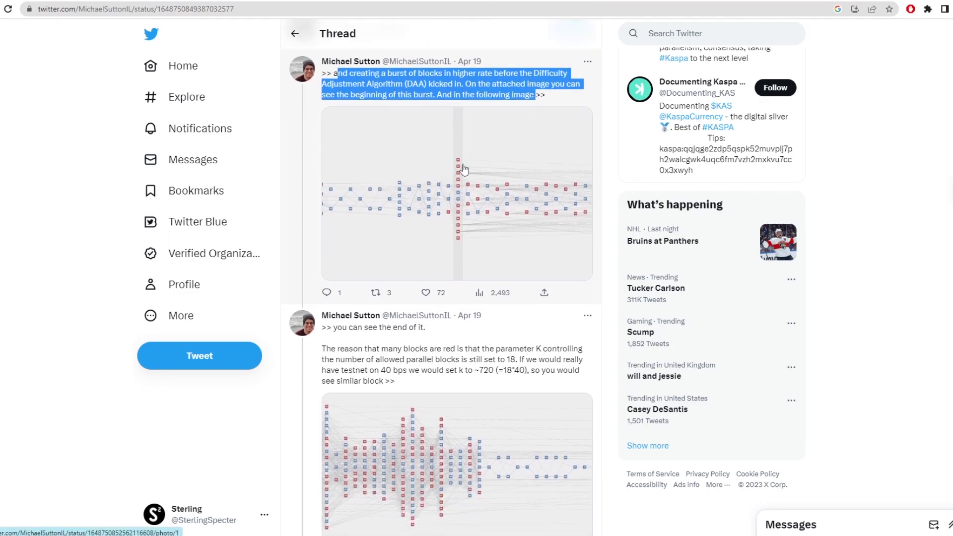
mouse_move(474, 244)
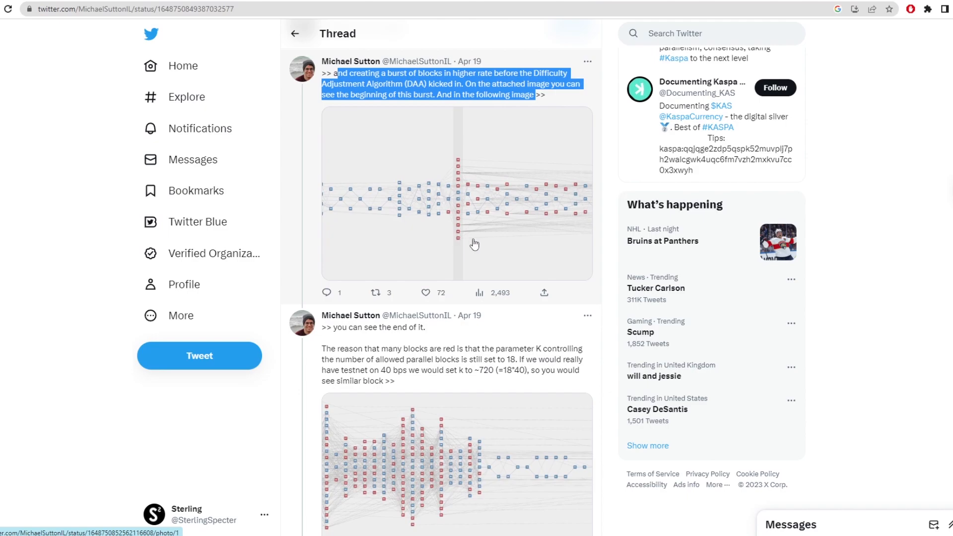
scroll("down", 3)
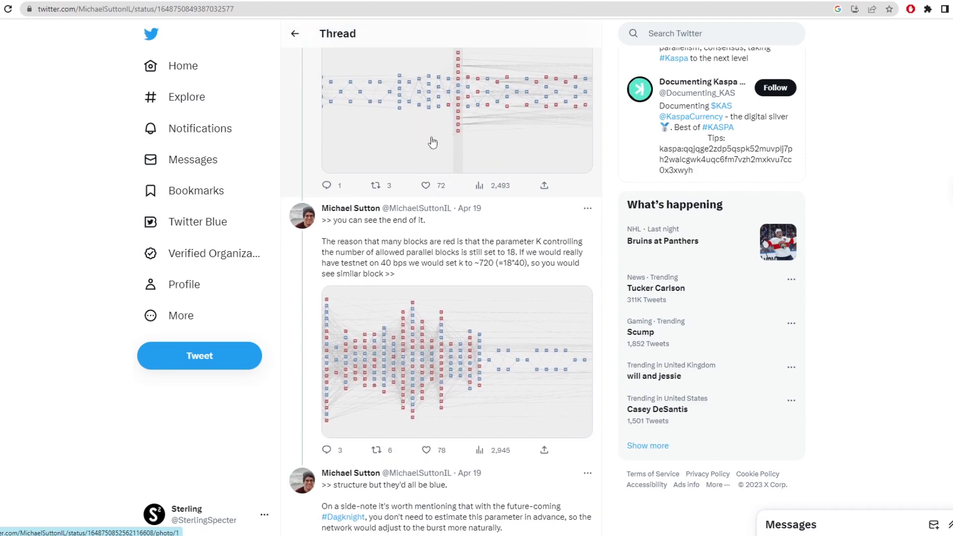
mouse_move(428, 364)
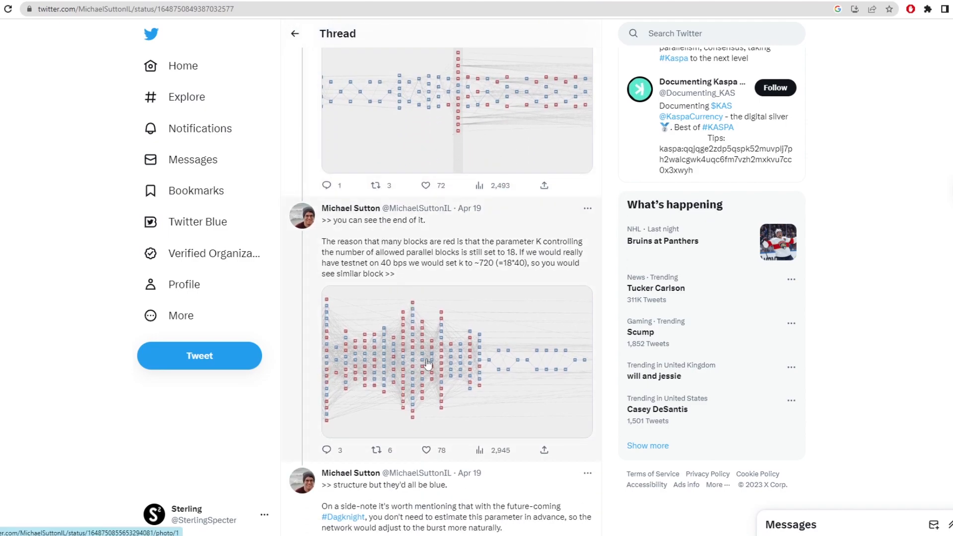
mouse_move(478, 372)
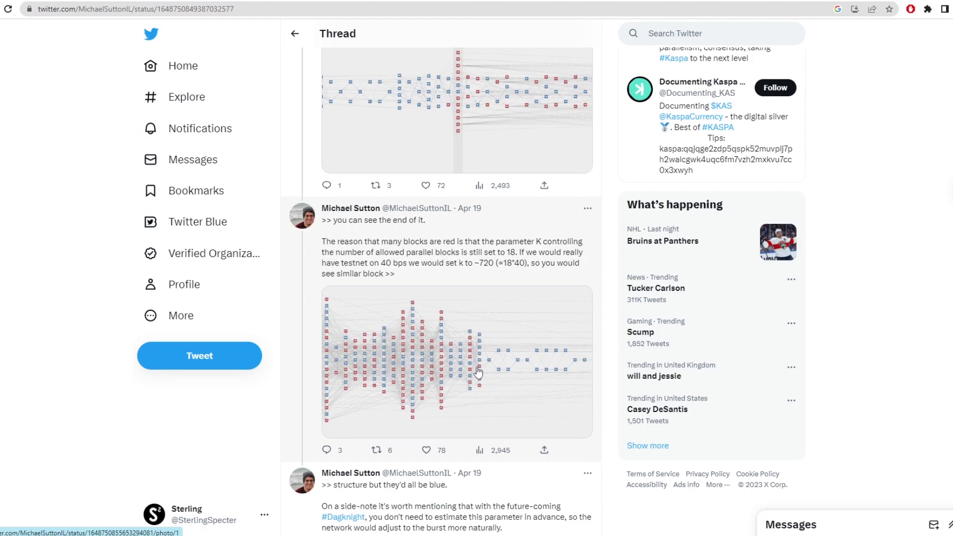
mouse_move(347, 265)
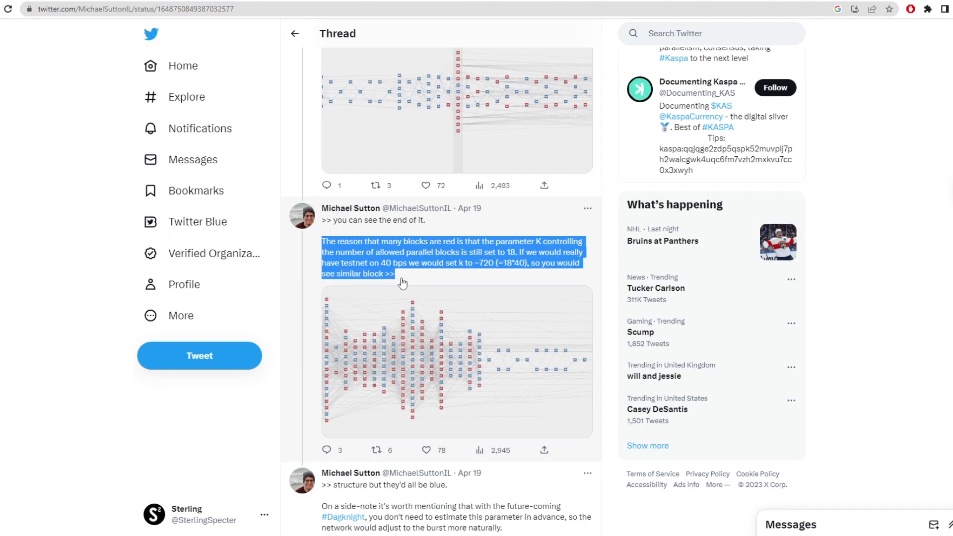
mouse_move(438, 282)
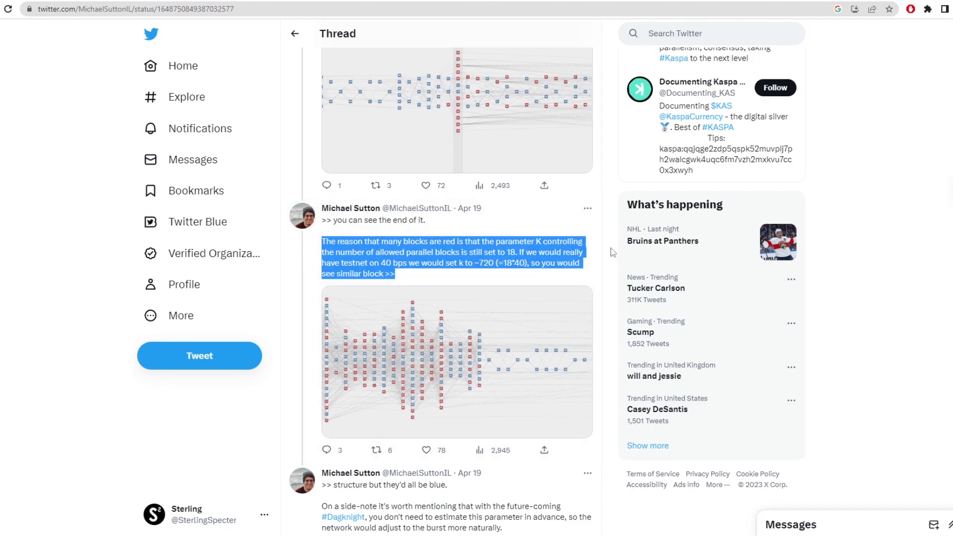
Read down through the parameter K and Dagknight side-note replies, then return to the DAA burst reply.
left_click(610, 251)
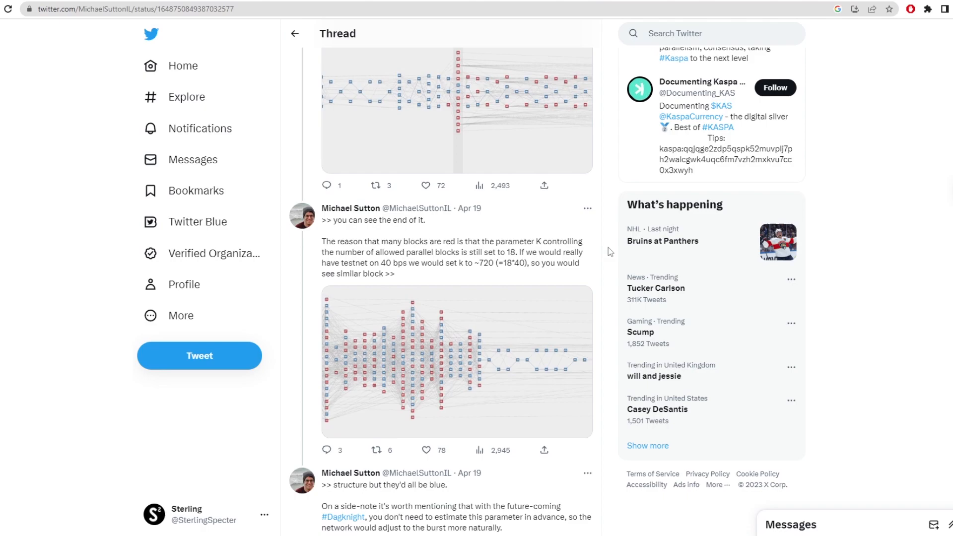
mouse_move(544, 248)
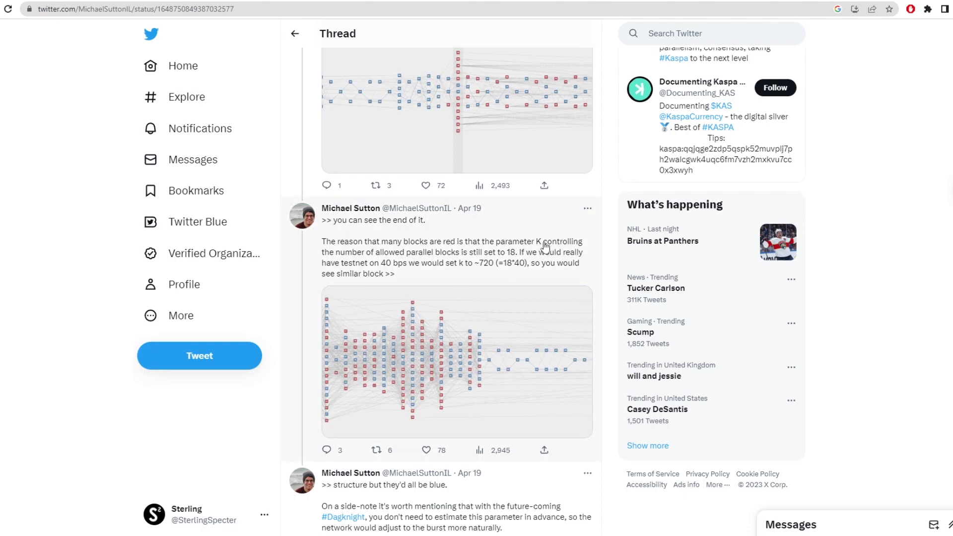
double_click(518, 241)
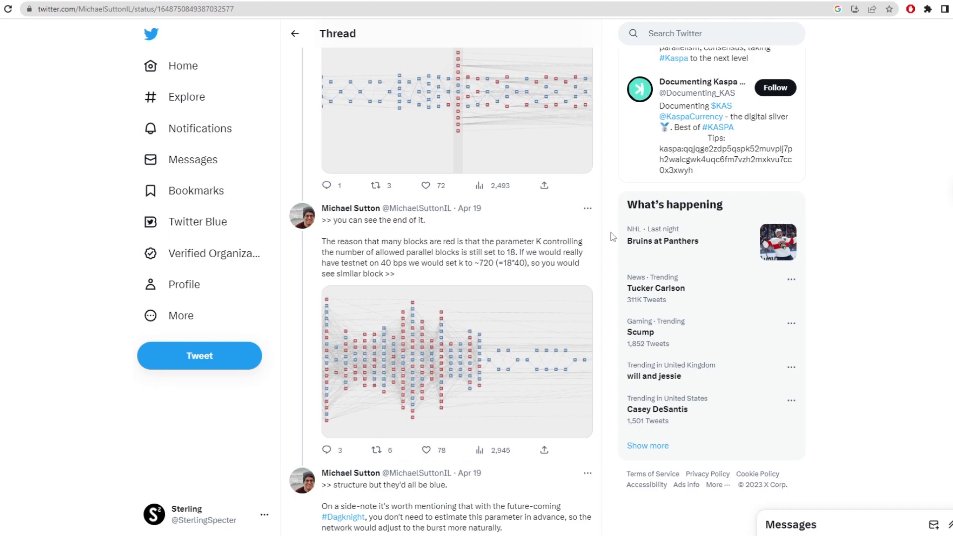
scroll("down", 3)
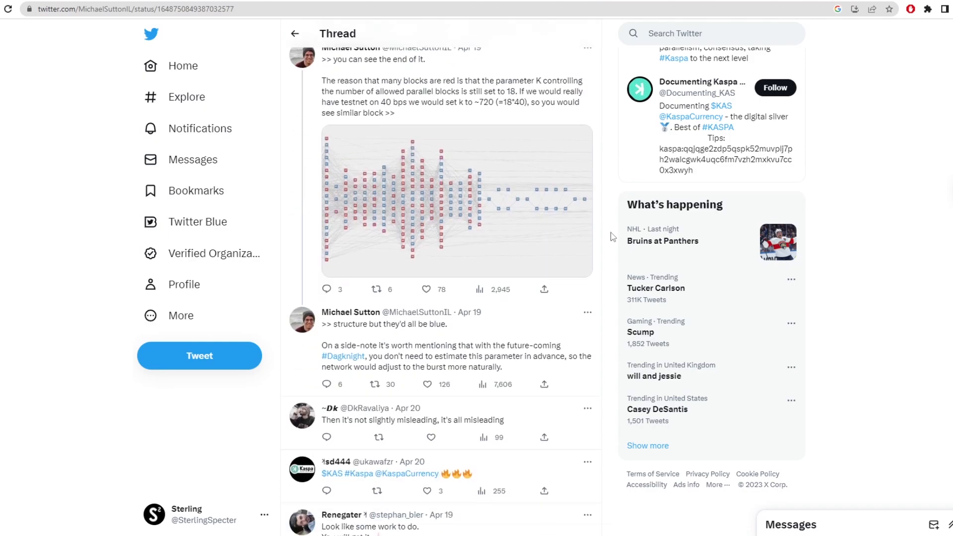
scroll("down", 3)
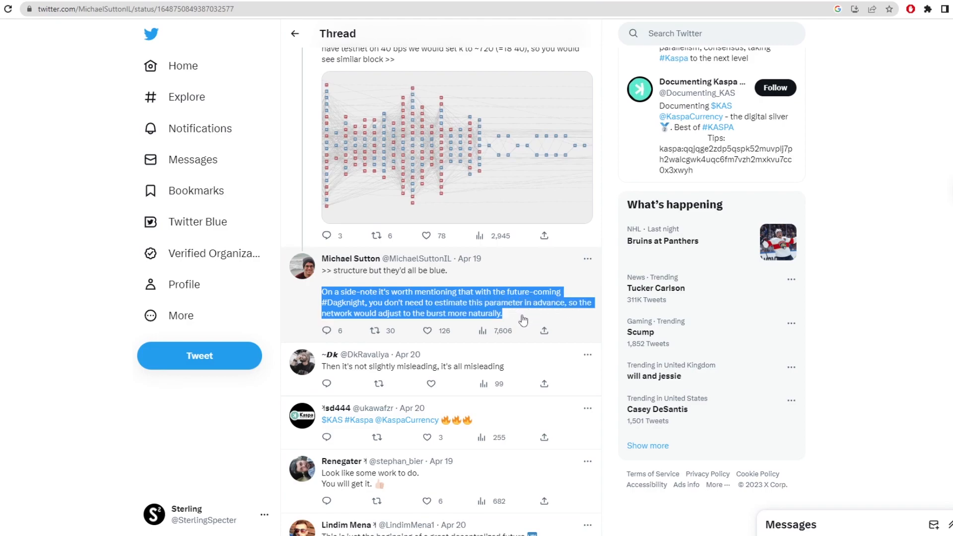
mouse_move(371, 308)
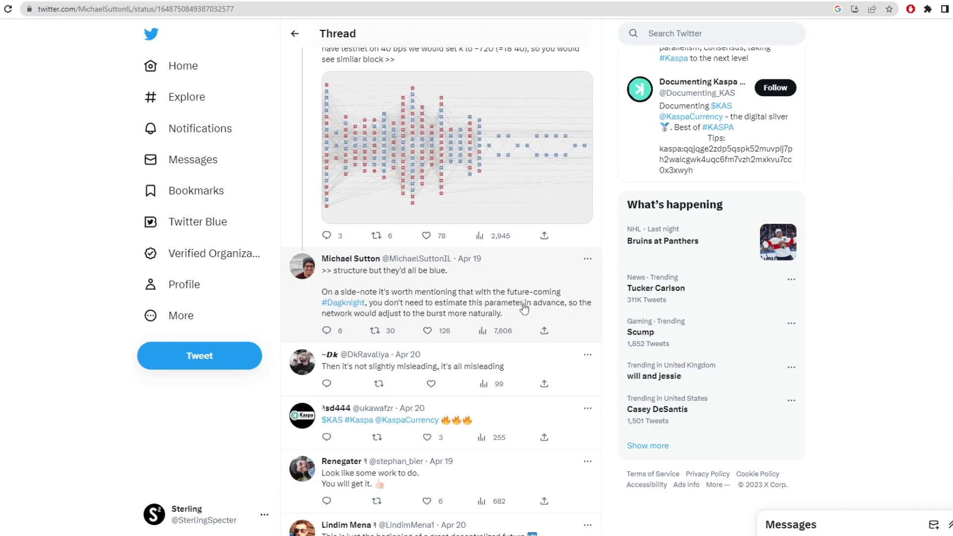
scroll("up", 3)
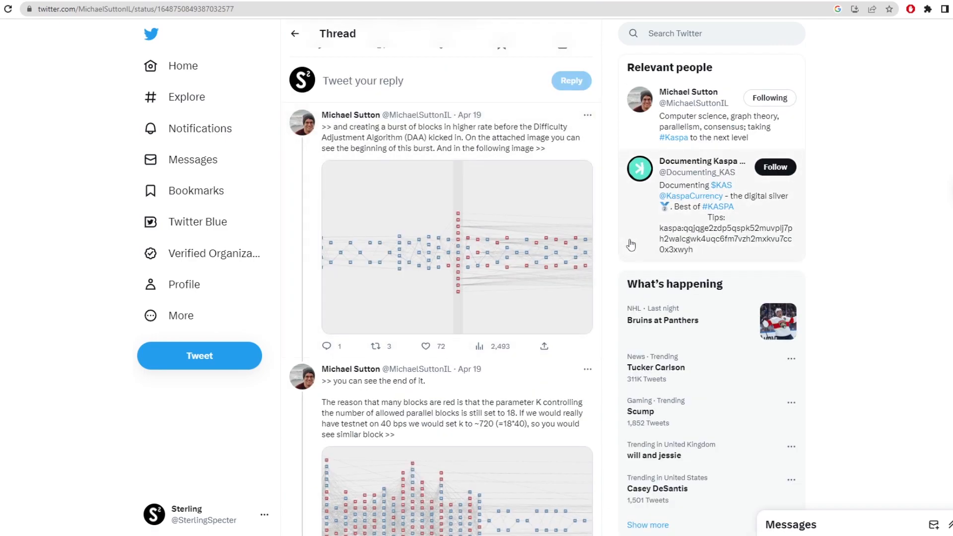
Scroll up to the original snapshot tweet, then down past the Dagknight side-note into reader replies.
scroll("up", 3)
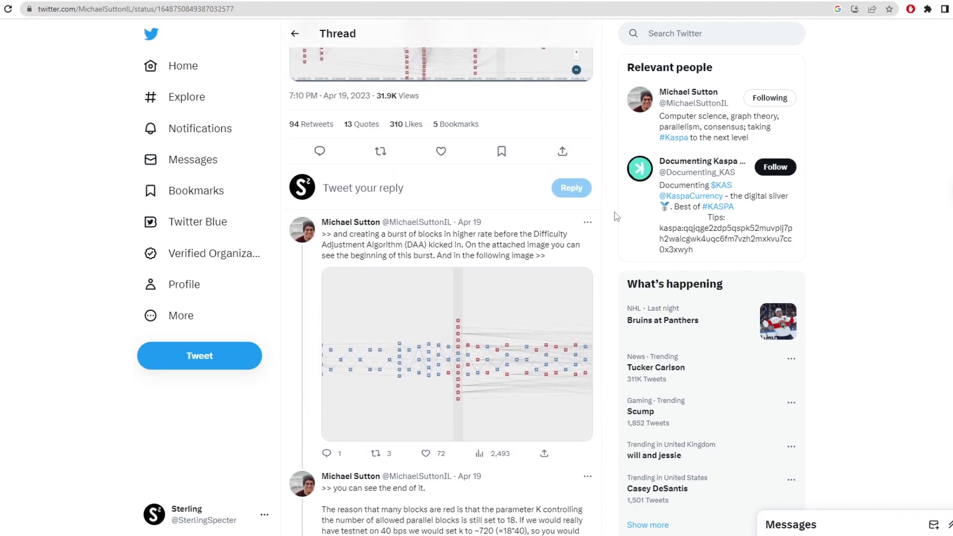
scroll("up", 3)
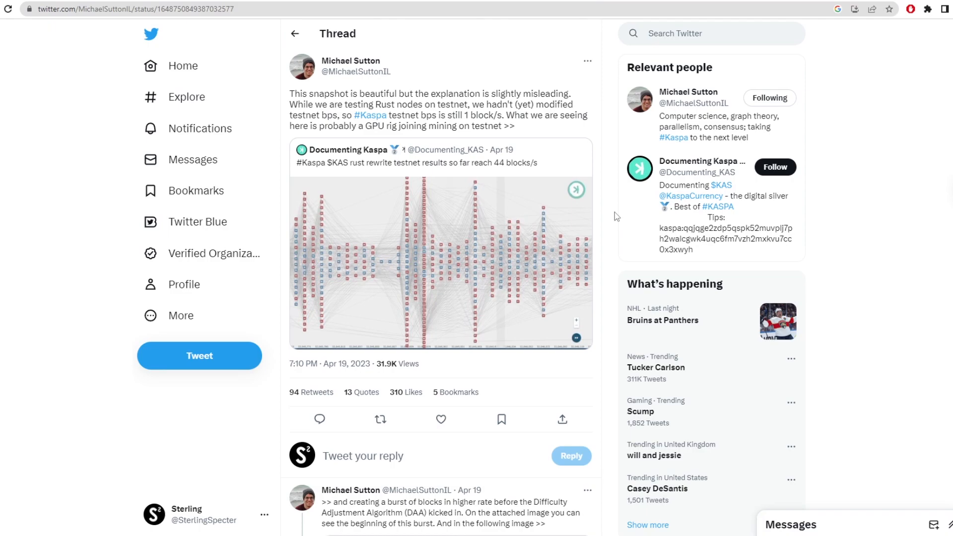
mouse_move(610, 212)
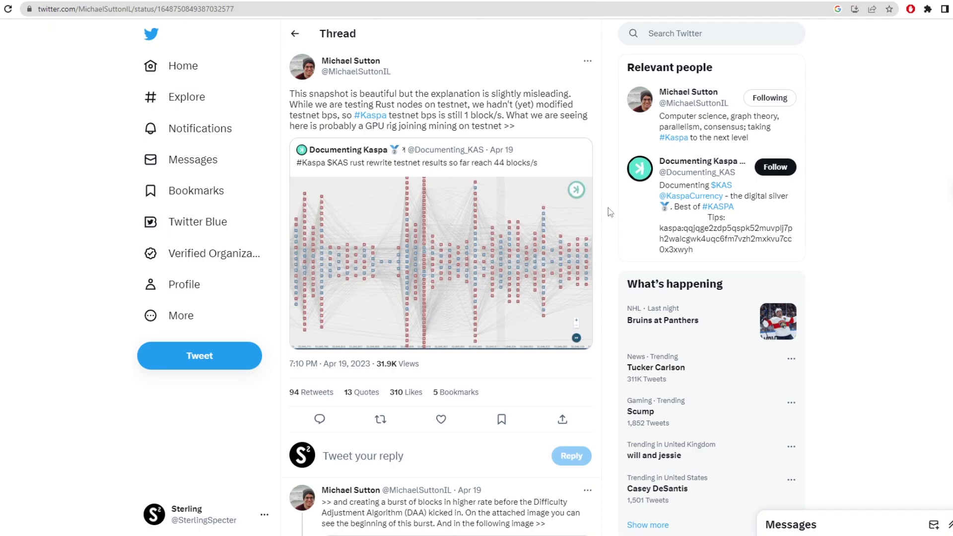
scroll("down", 3)
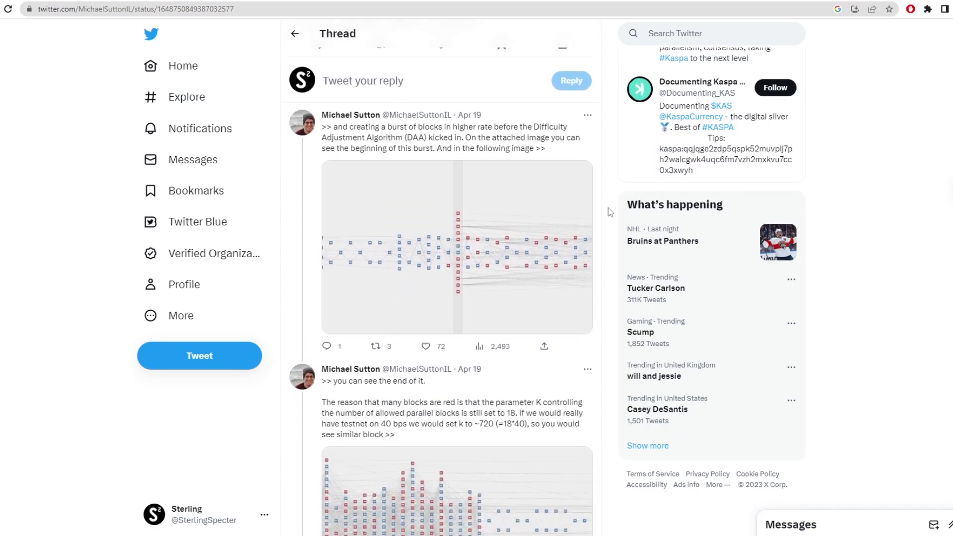
scroll("down", 3)
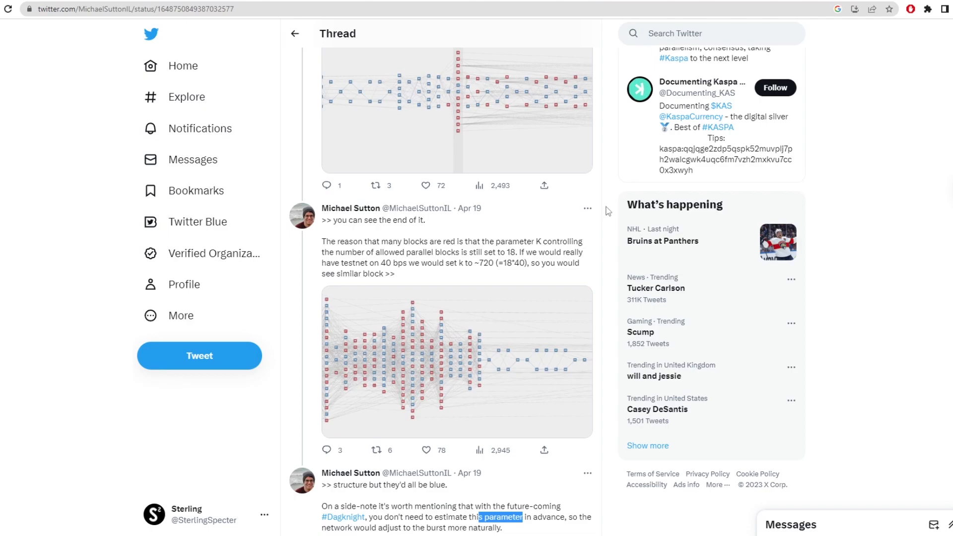
scroll("down", 3)
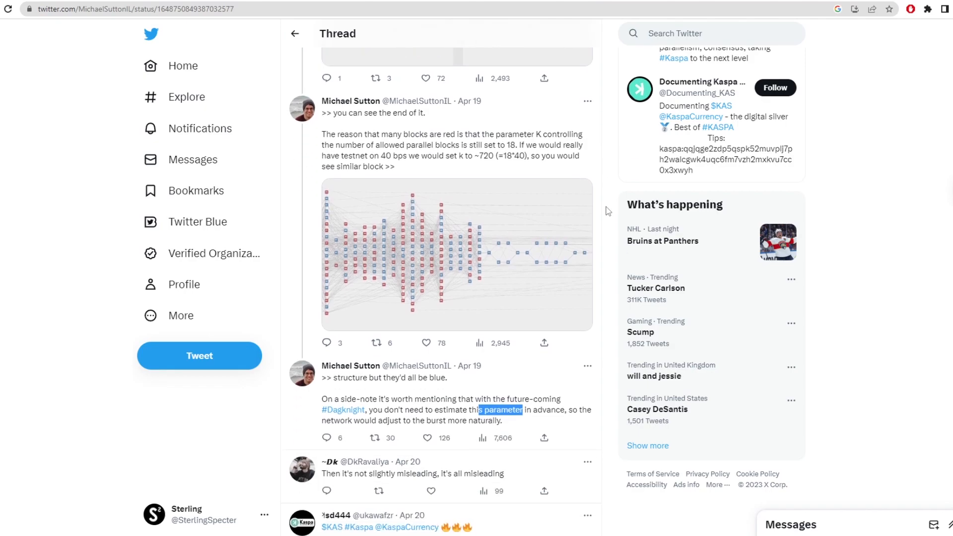
scroll("down", 3)
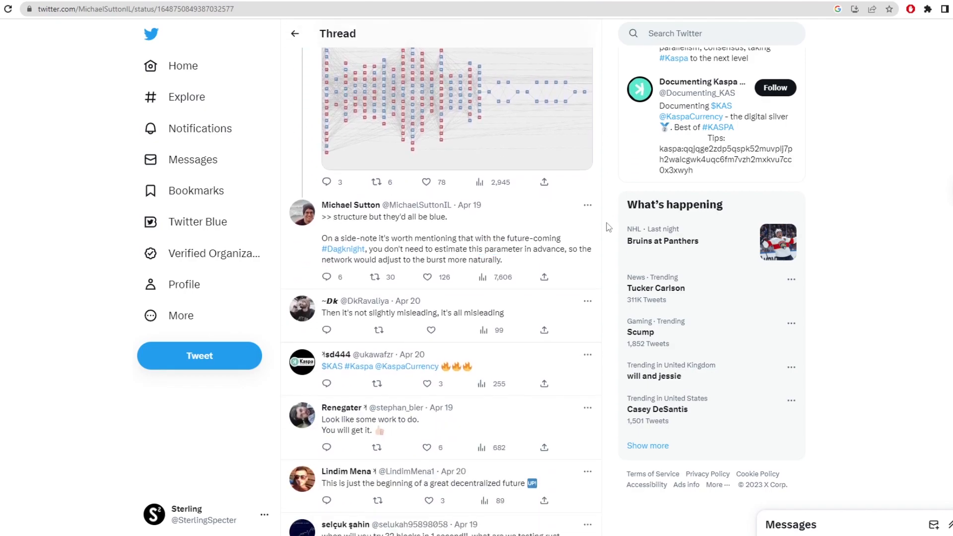